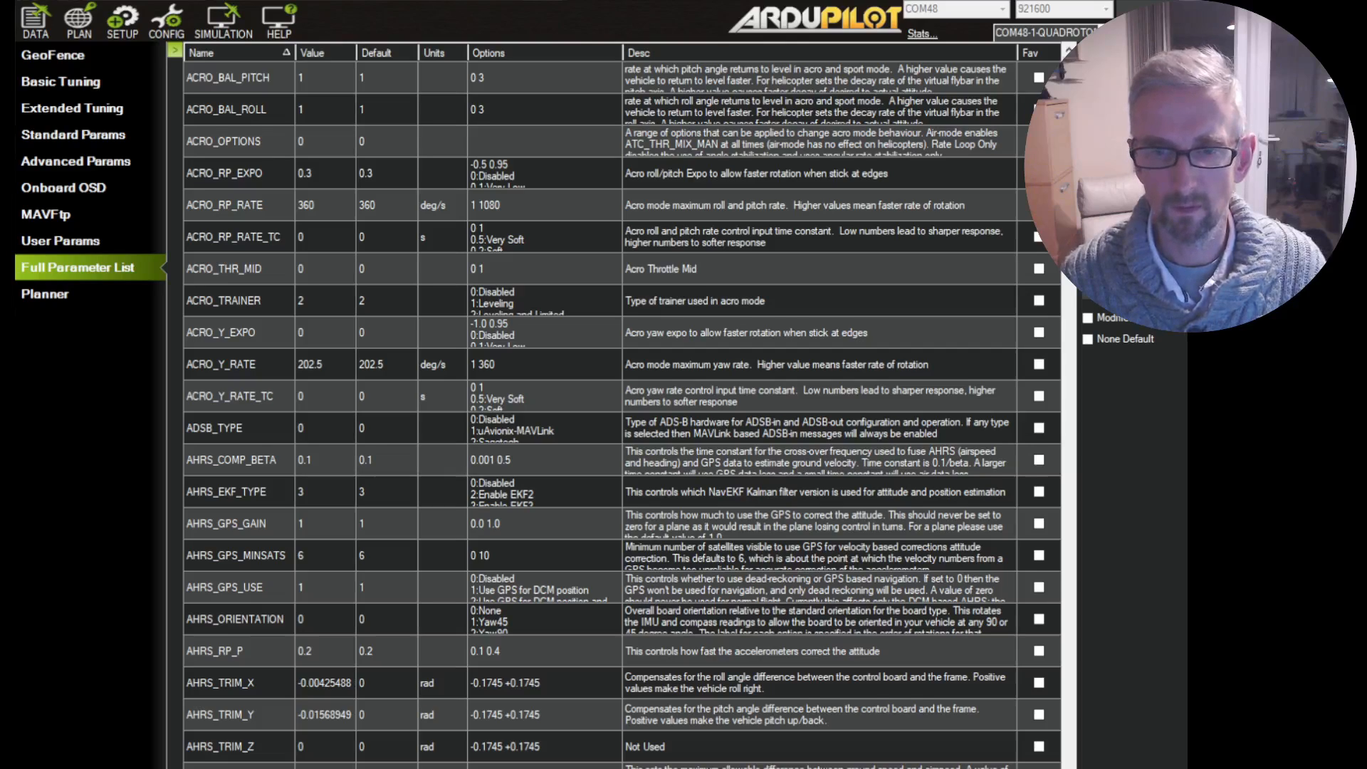
{"action": "mouse_move", "coordinate": [761, 55]}
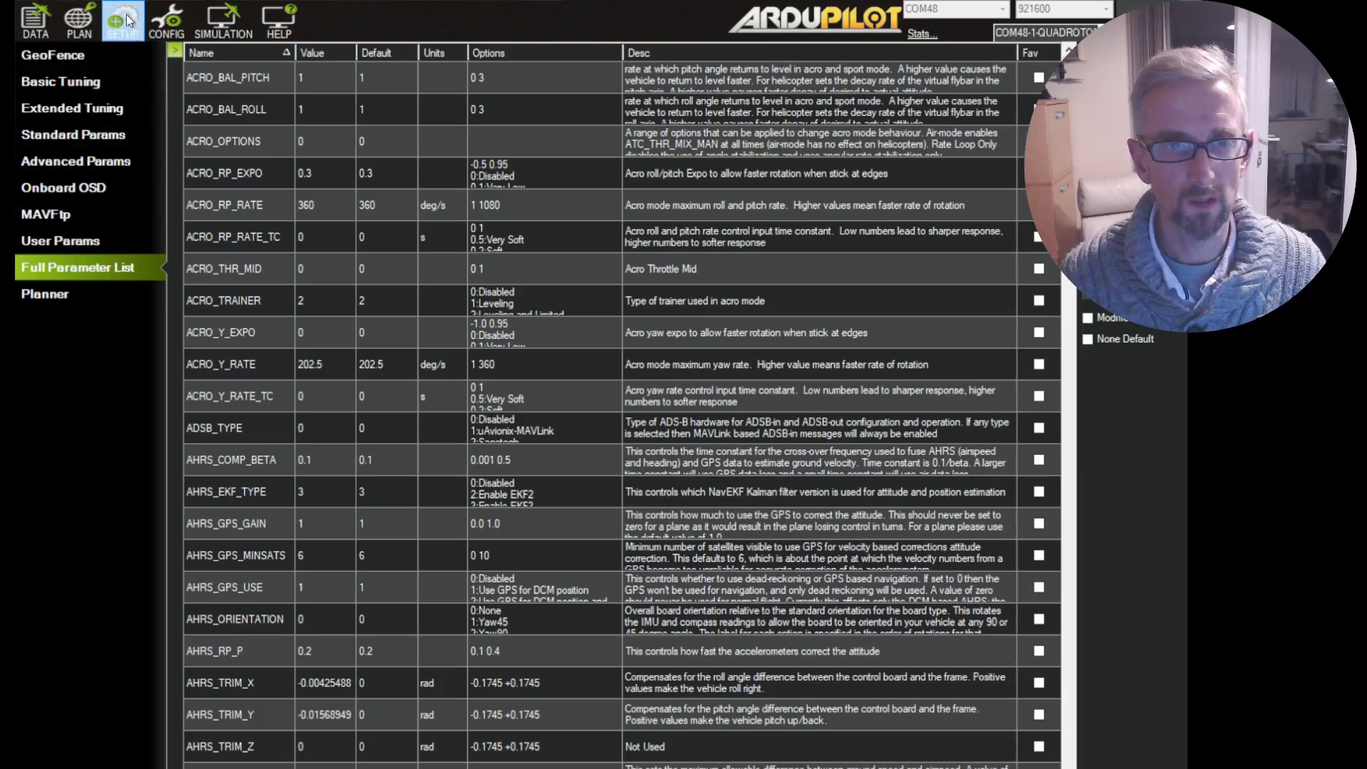
Open the SETUP section to reach the Radio Calibration page
{"action": "left_click", "coordinate": [122, 19]}
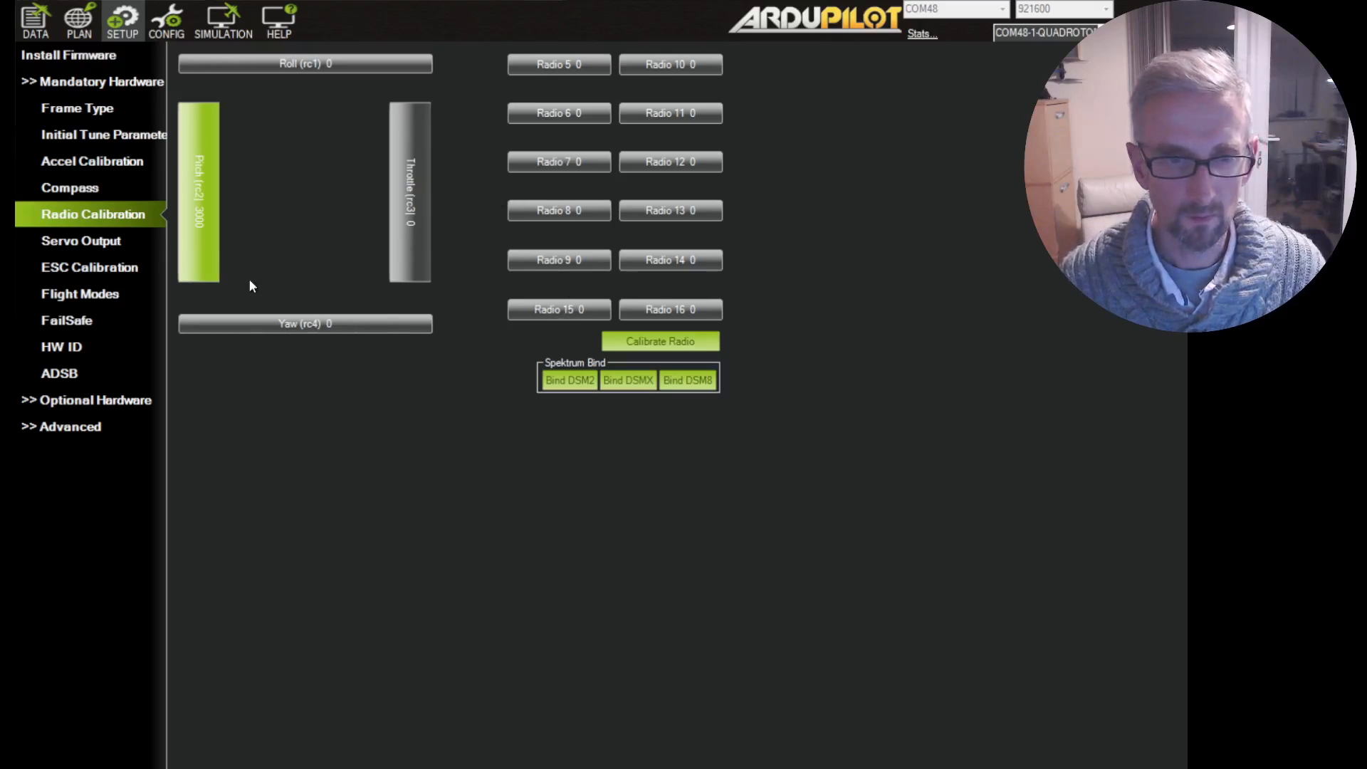
Show the six flight mode slots (Stabilize, AltHold, Loiter) with their PWM ranges
{"action": "left_click", "coordinate": [79, 294]}
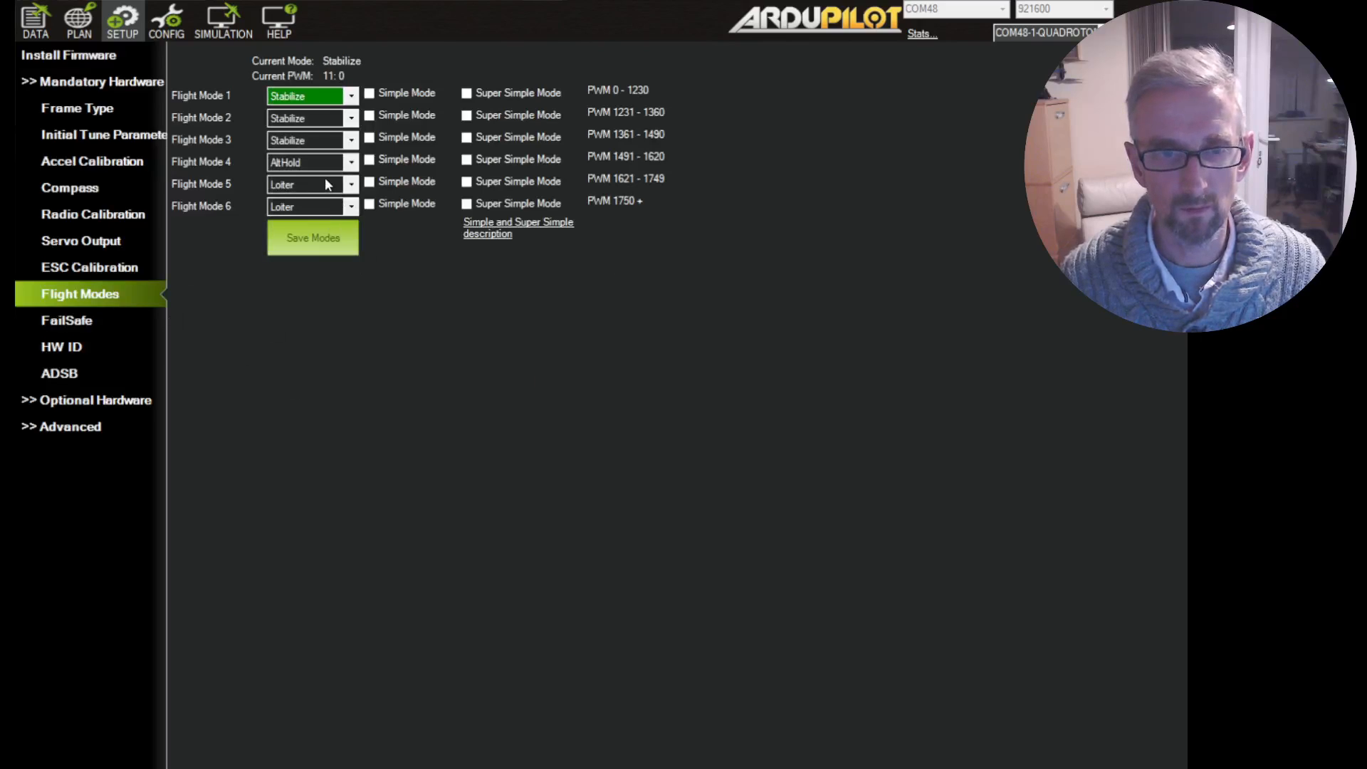
{"action": "mouse_move", "coordinate": [315, 125]}
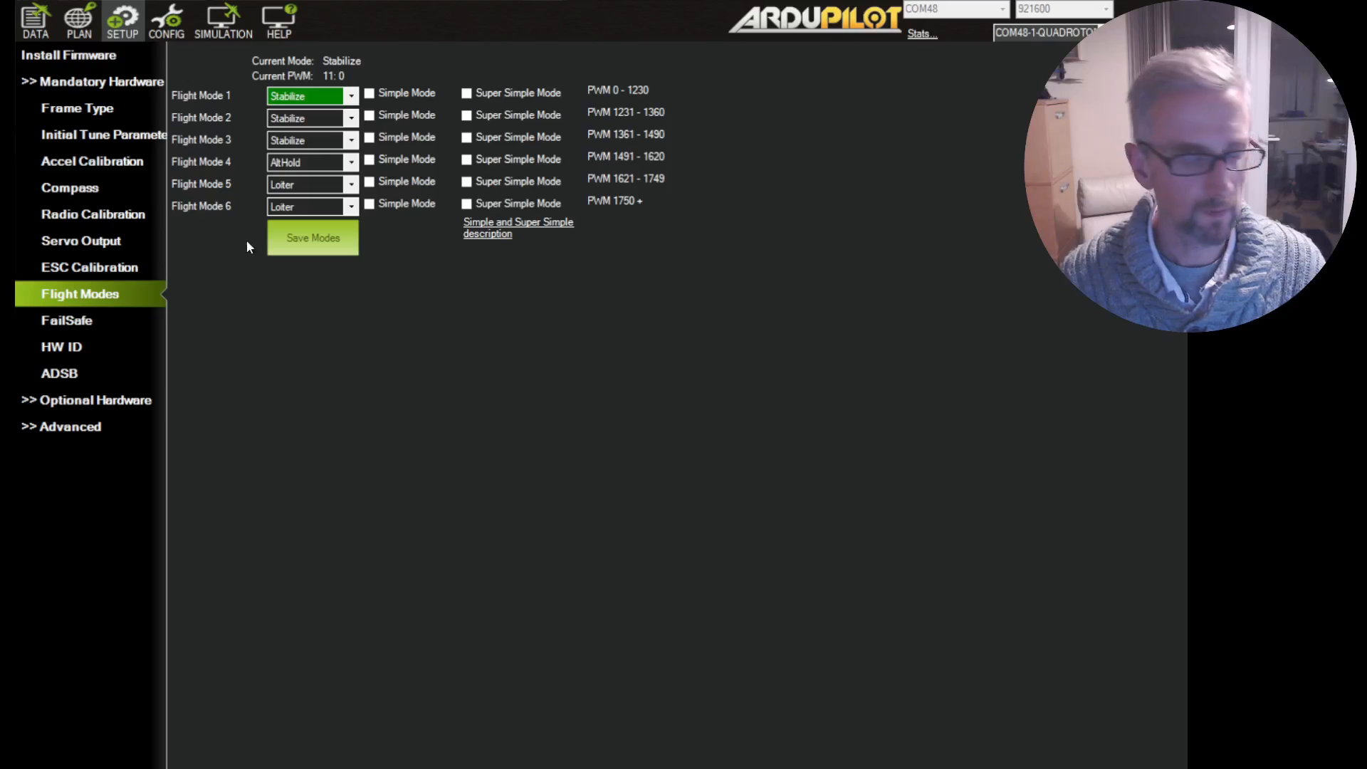
{"action": "mouse_move", "coordinate": [265, 299]}
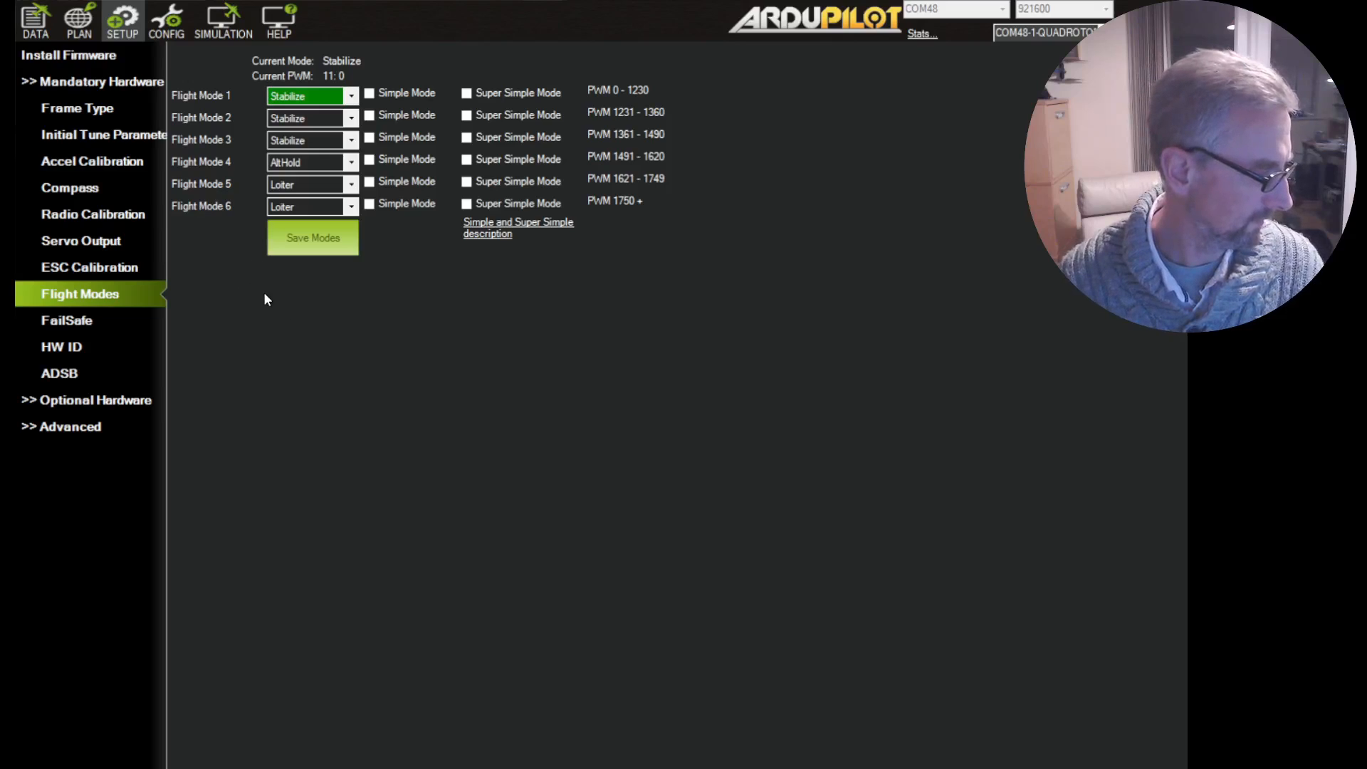
{"action": "mouse_move", "coordinate": [291, 306]}
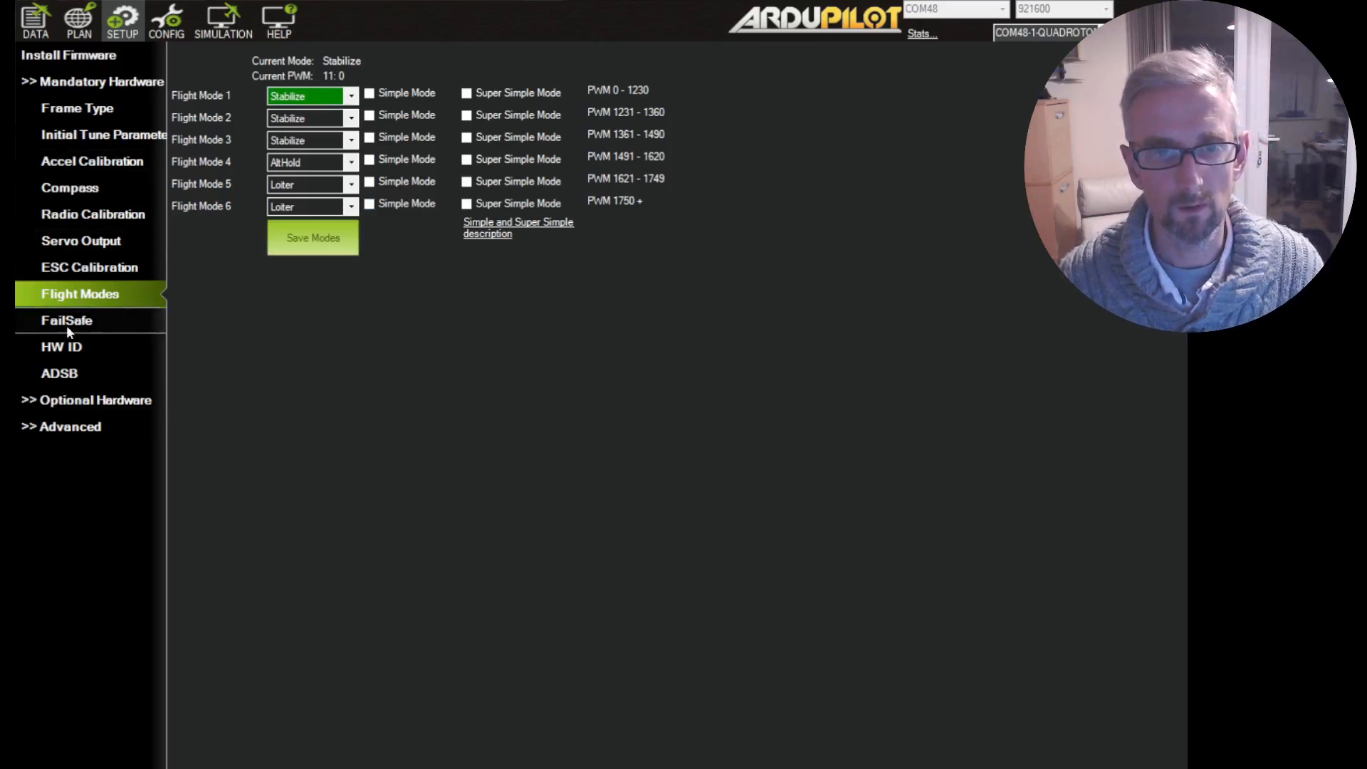
{"action": "mouse_move", "coordinate": [166, 17]}
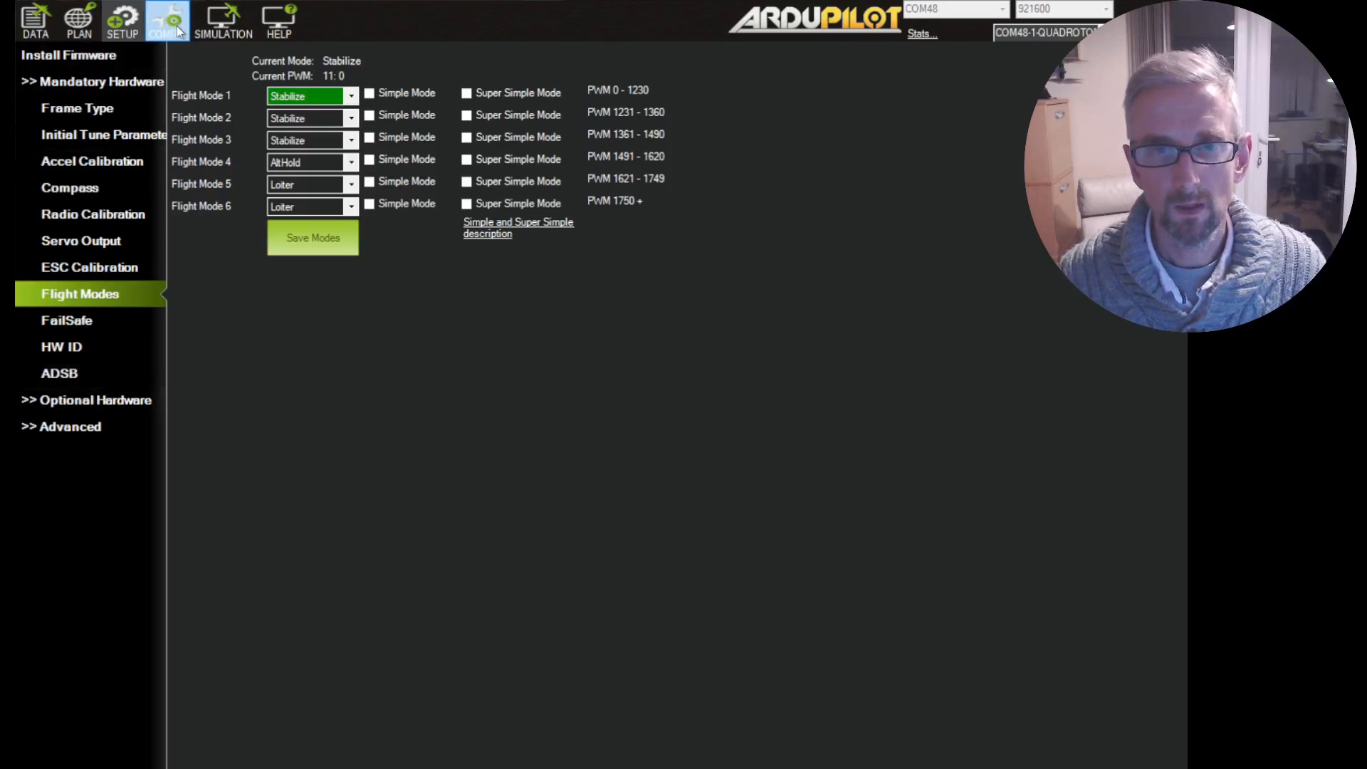
In CONFIG > Extended Tuning, change RC8 Opt from Do Nothing to RTL
{"action": "left_click", "coordinate": [166, 19]}
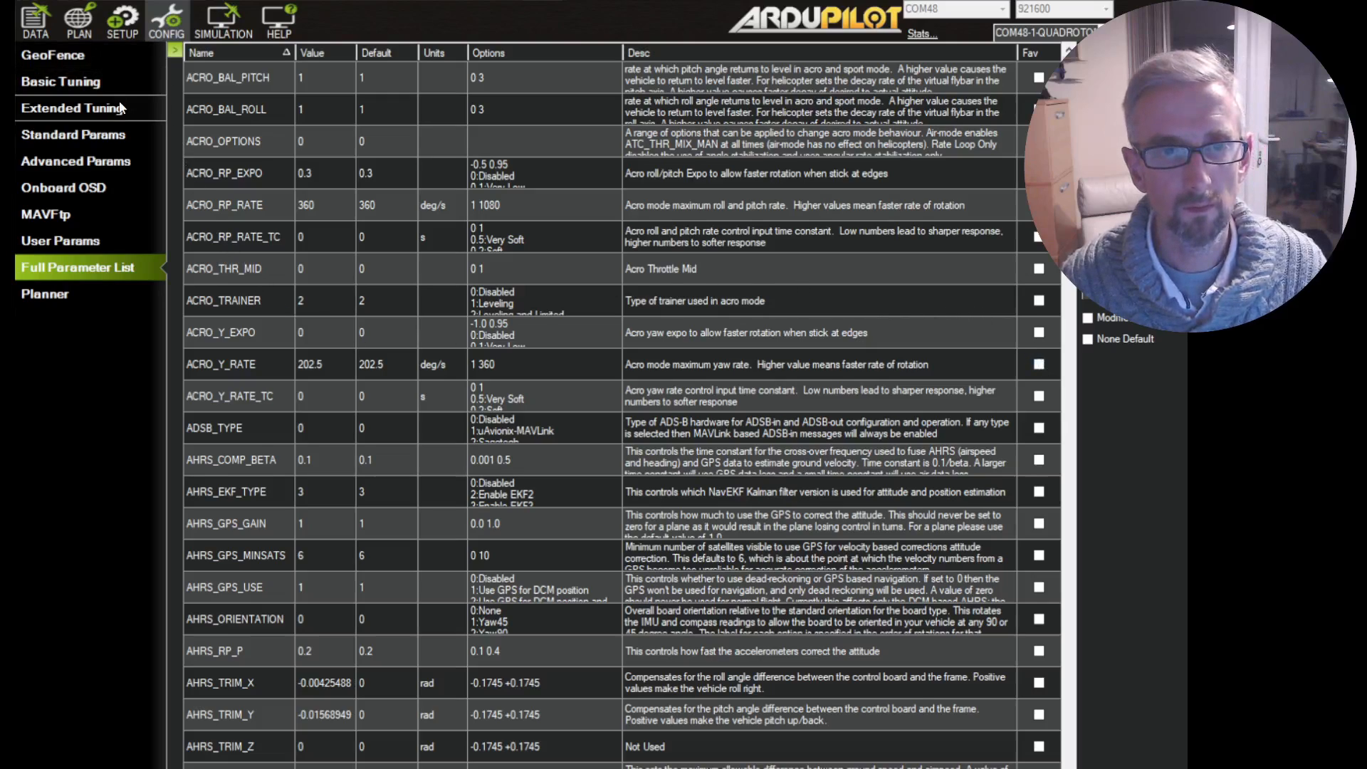
{"action": "left_click", "coordinate": [71, 108]}
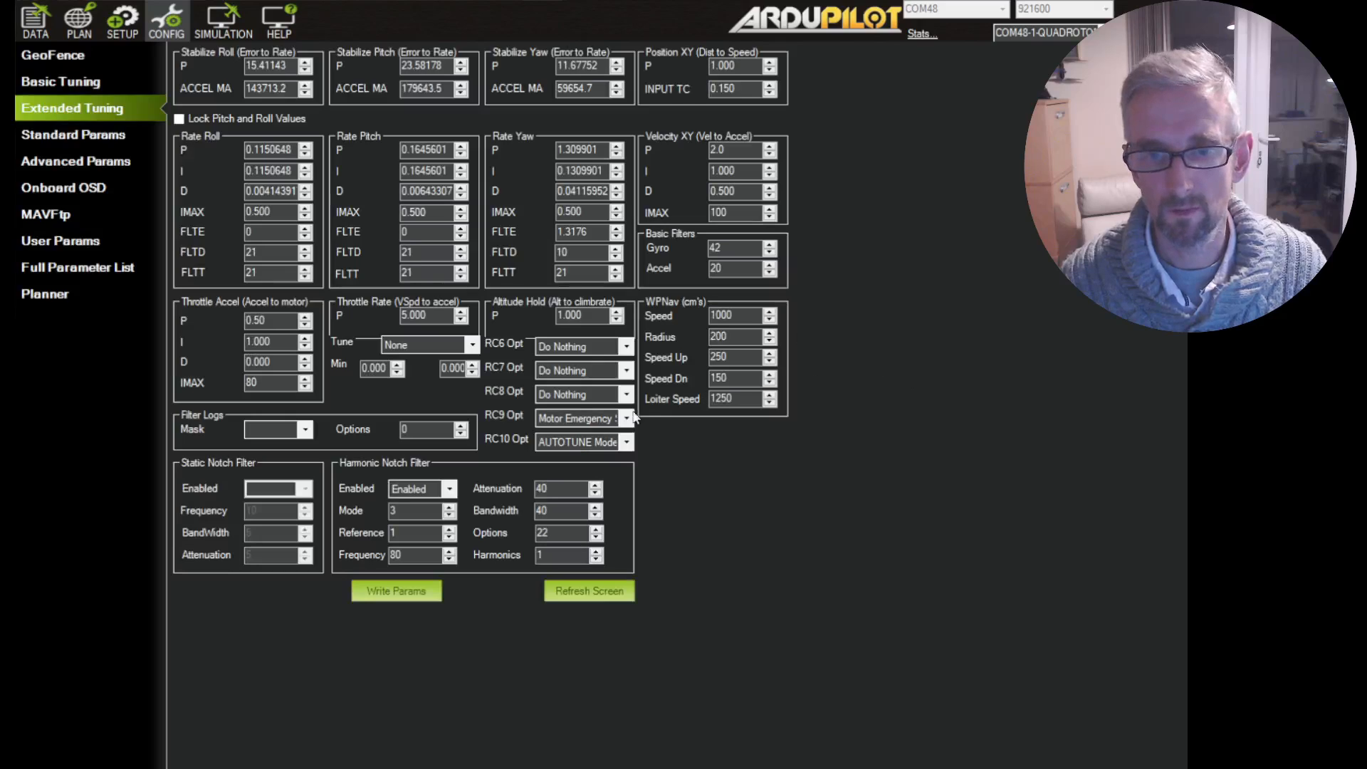
{"action": "mouse_move", "coordinate": [606, 395]}
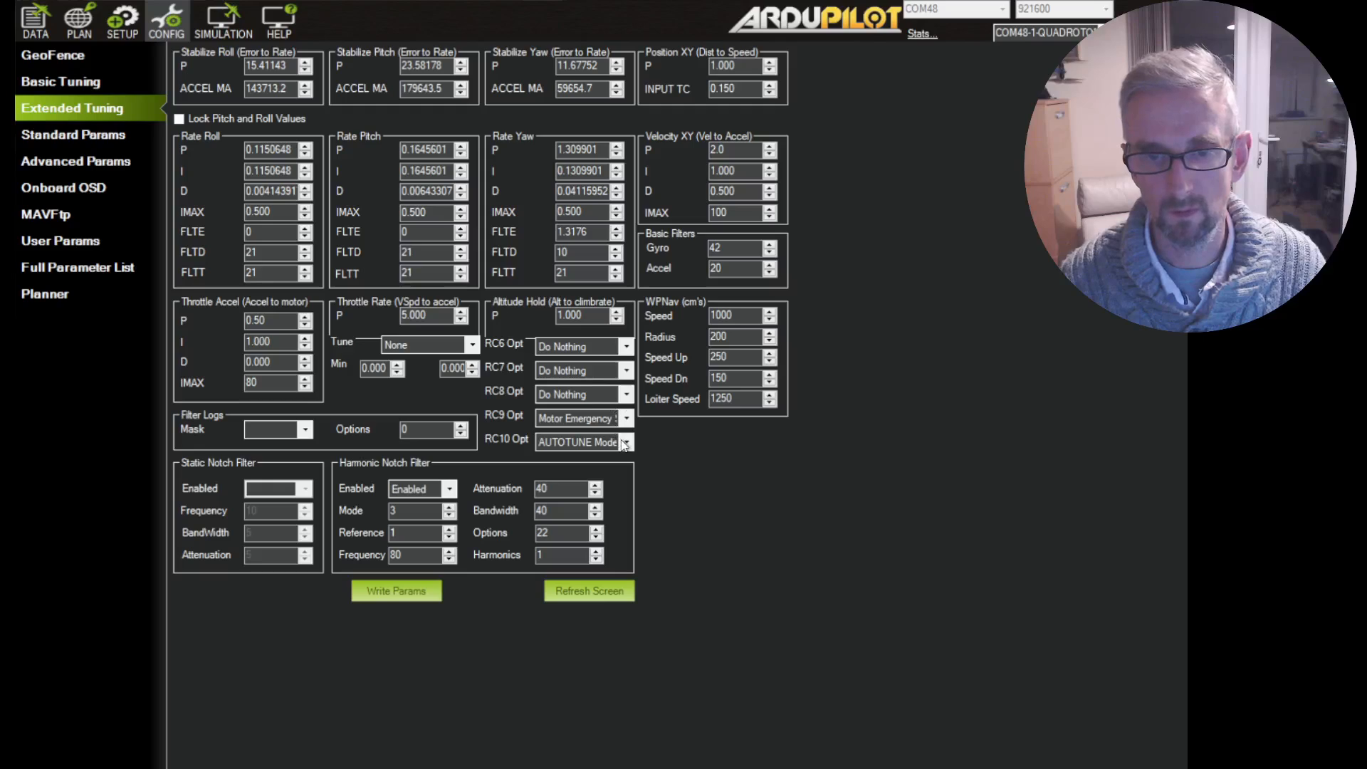
{"action": "left_click", "coordinate": [580, 394]}
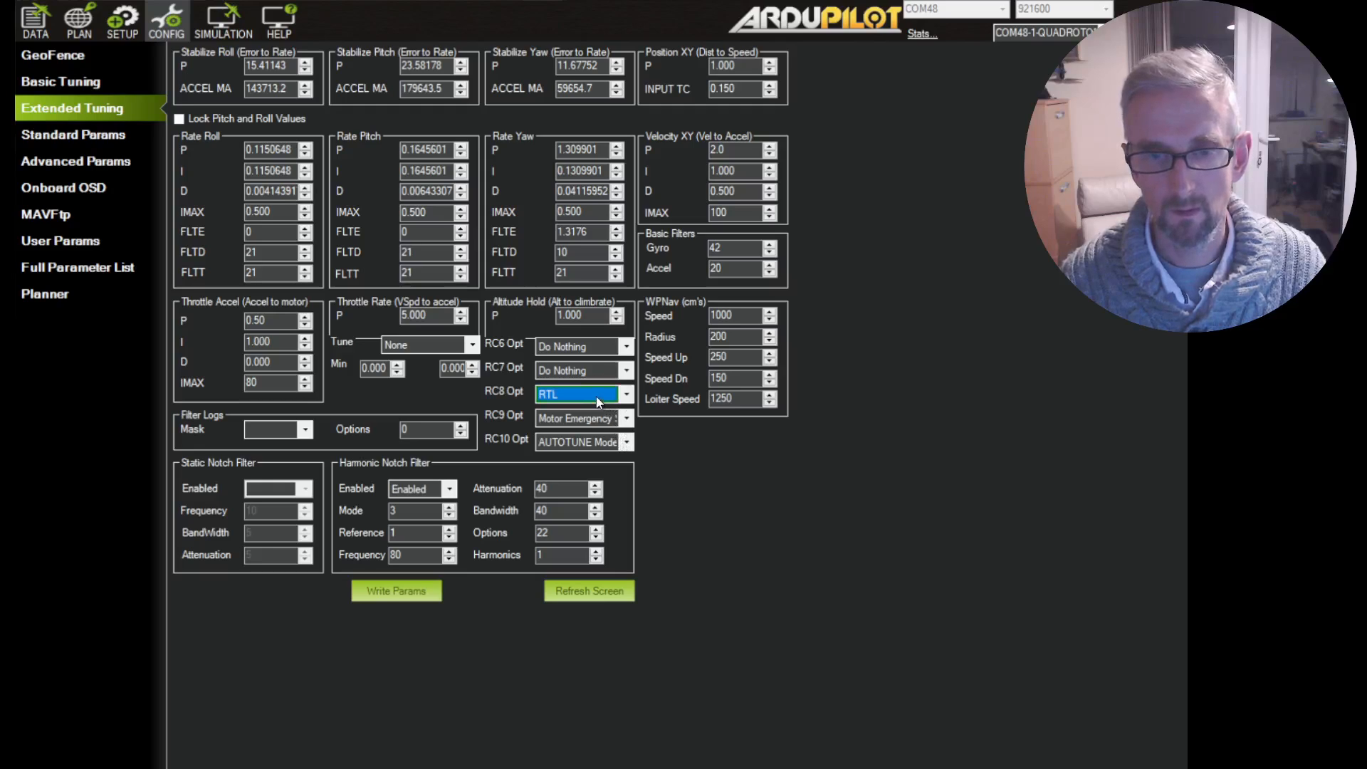
{"action": "mouse_move", "coordinate": [610, 378]}
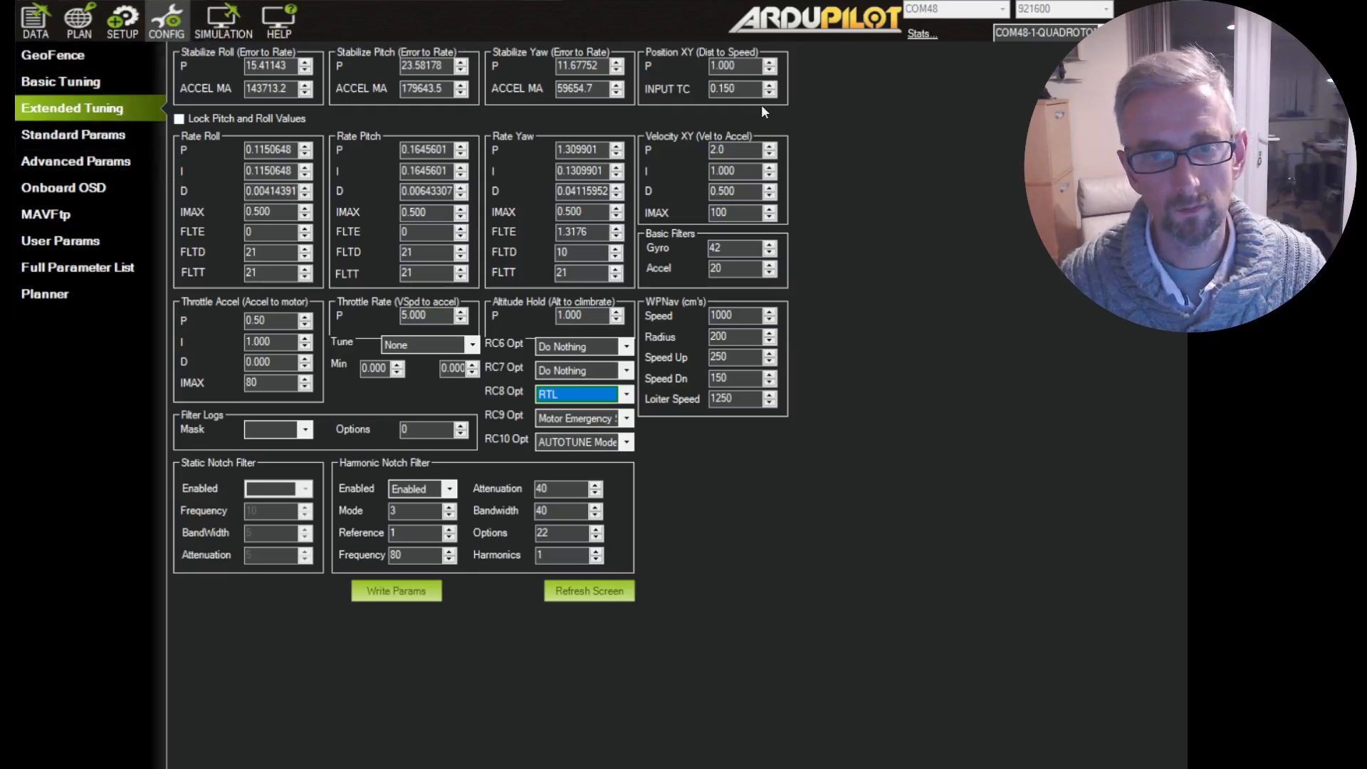
{"action": "mouse_move", "coordinate": [52, 319]}
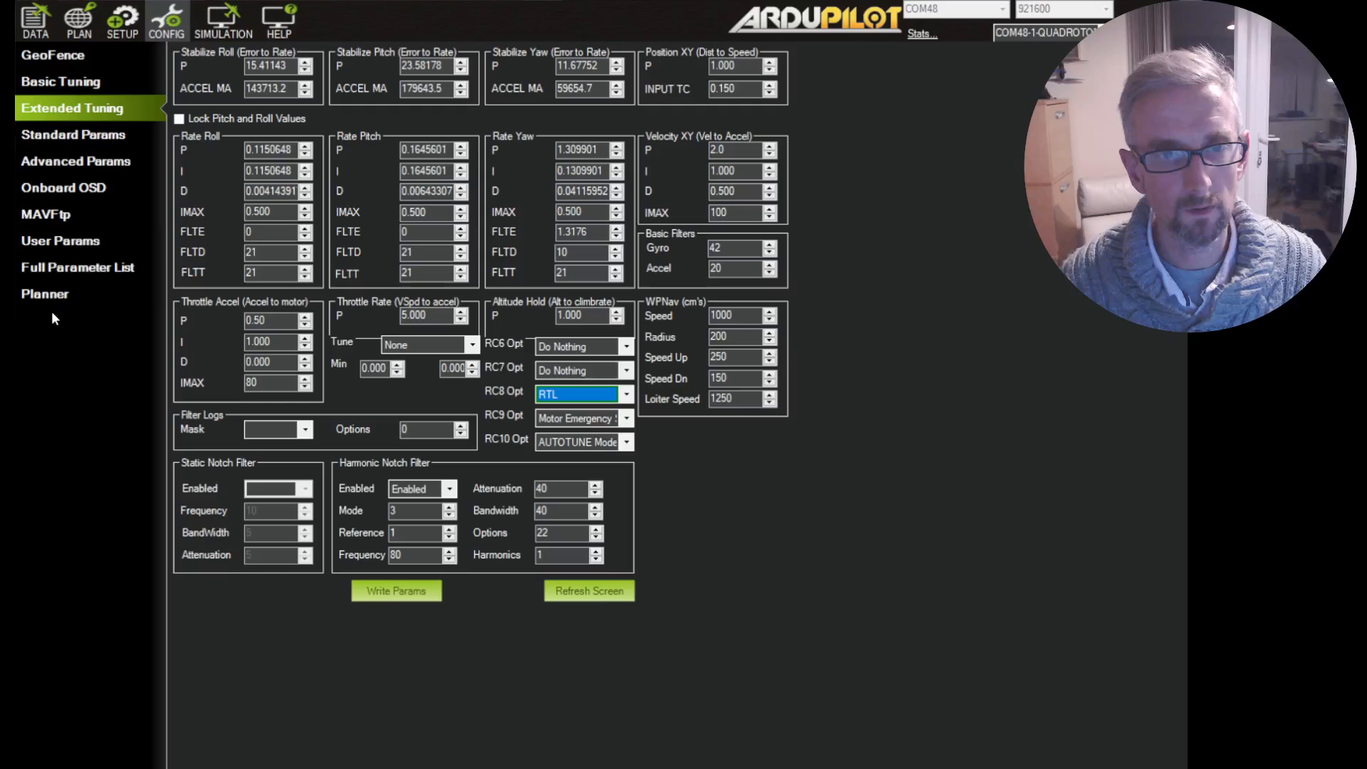
{"action": "mouse_move", "coordinate": [105, 244]}
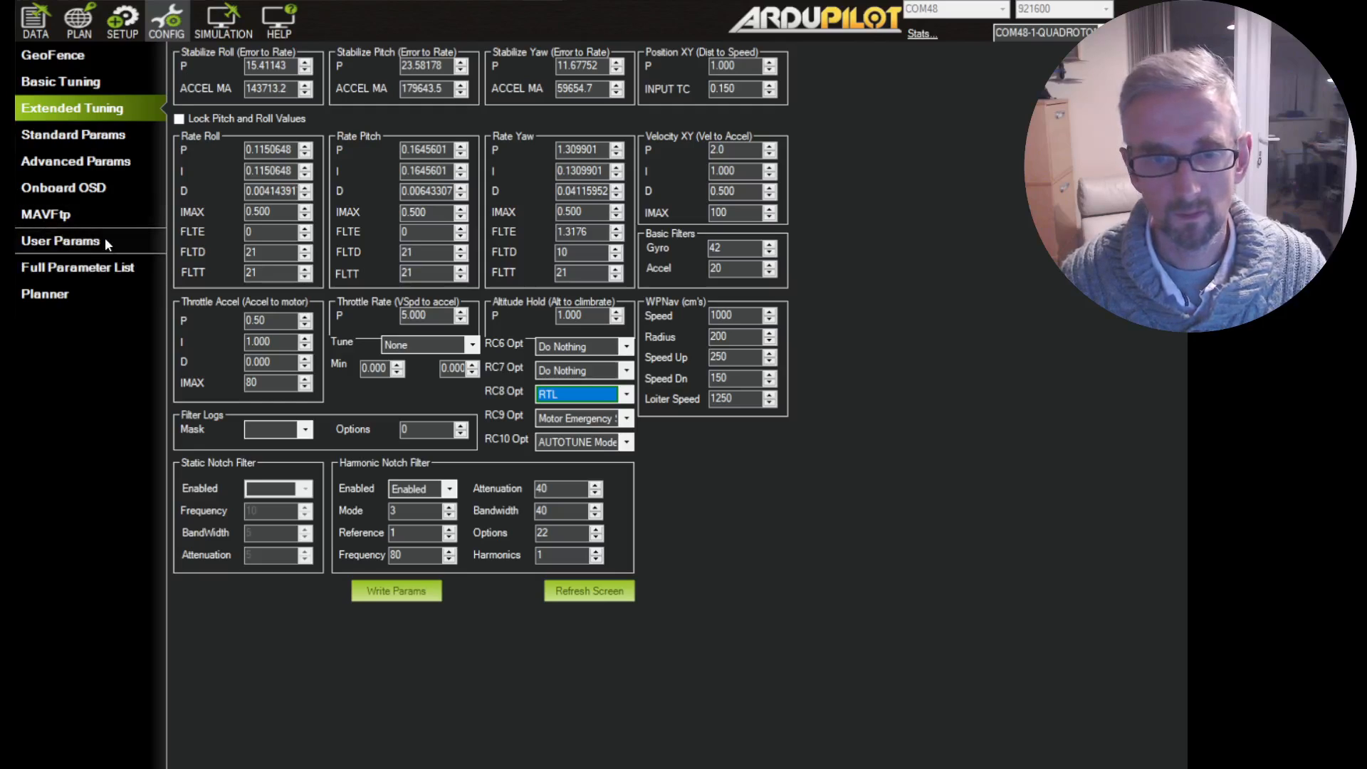
Open the Full Parameter List and filter it to FS_THR_ENABLE and FS_THR_VALUE
{"action": "left_click", "coordinate": [60, 240]}
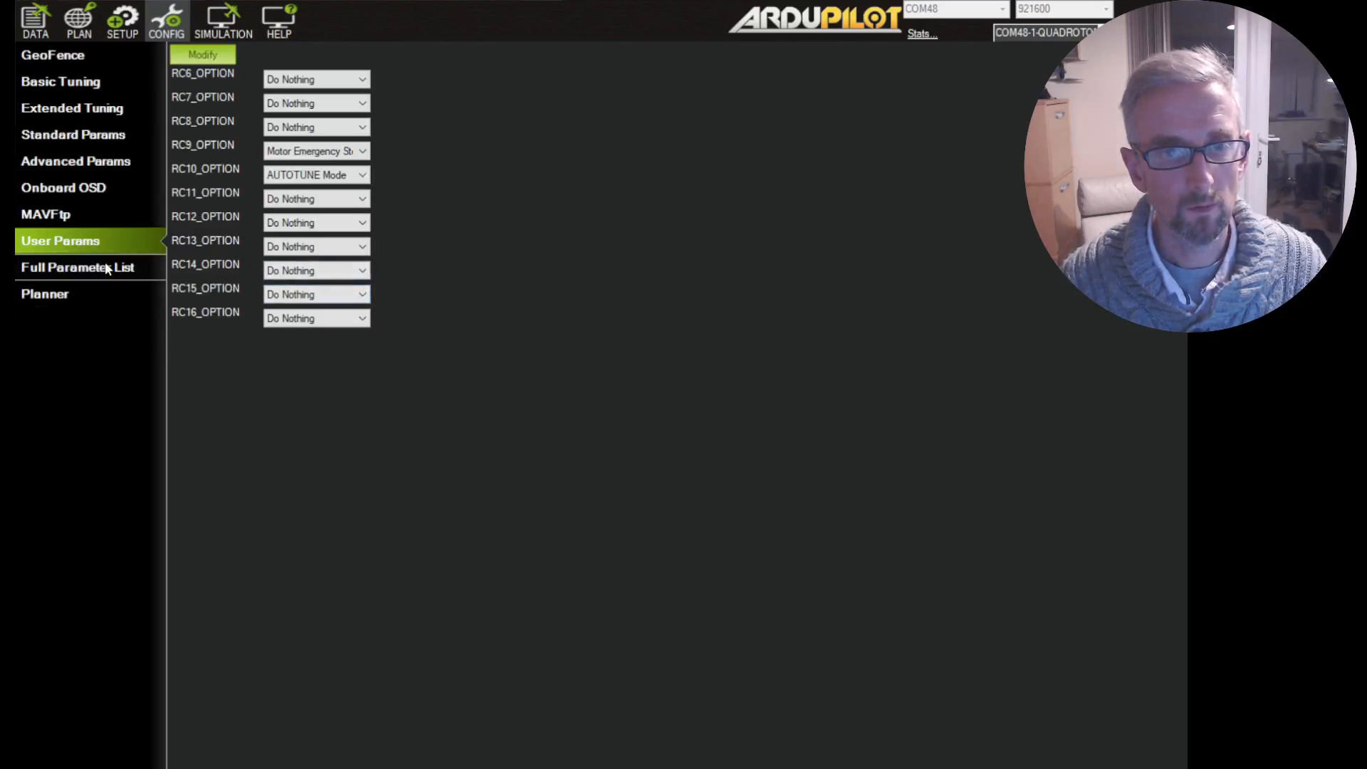
{"action": "left_click", "coordinate": [77, 267]}
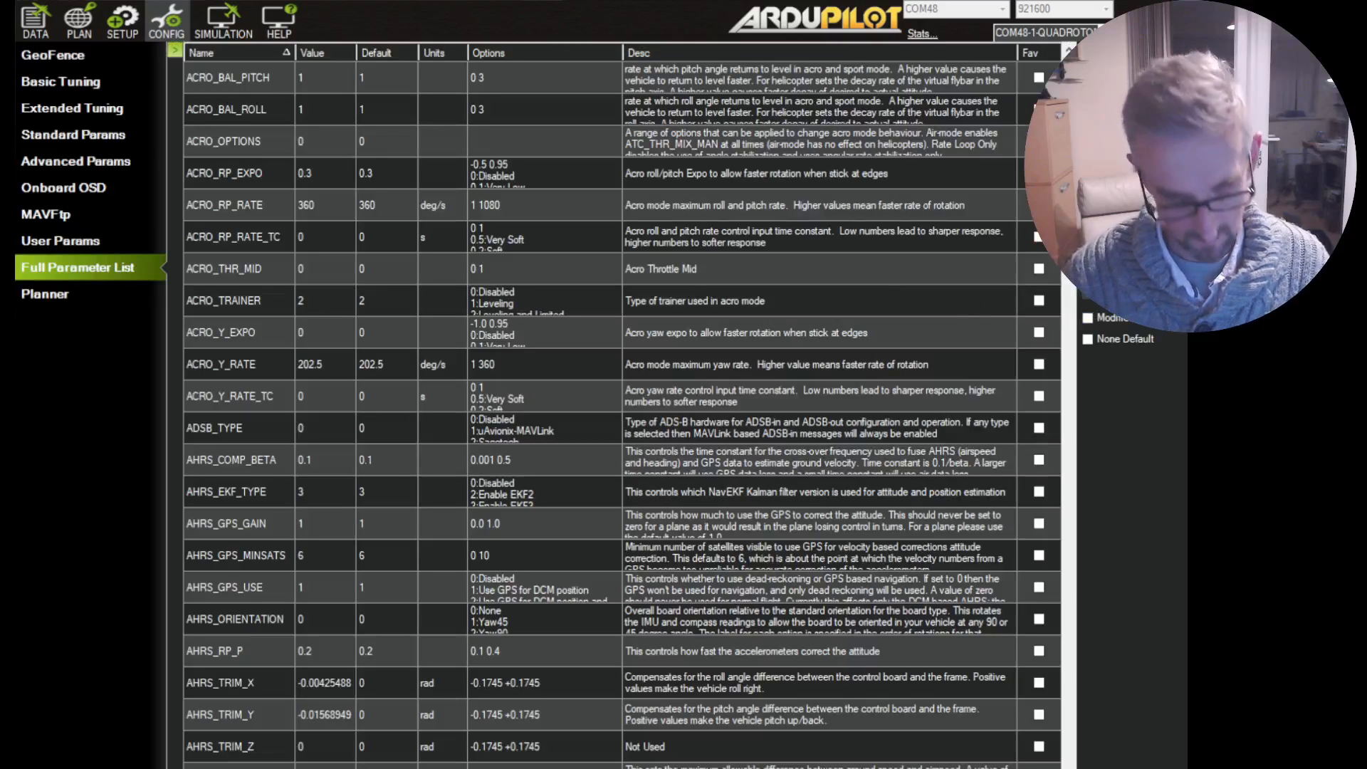
{"action": "scroll", "scroll_direction": "down", "scroll_amount": 3}
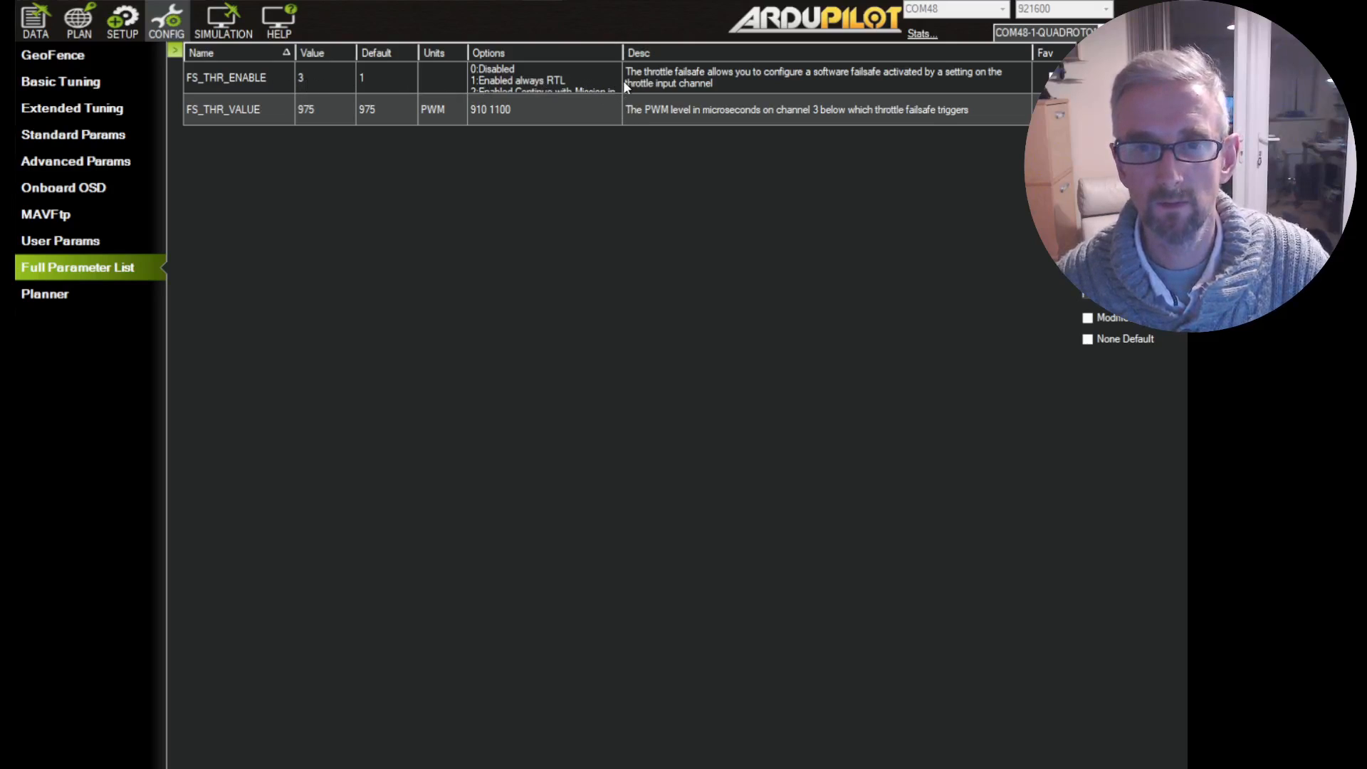
Set FS_THR_ENABLE to 1 (Enabled always RTL) and leave FS_THR_VALUE at 975
{"action": "left_click", "coordinate": [540, 70]}
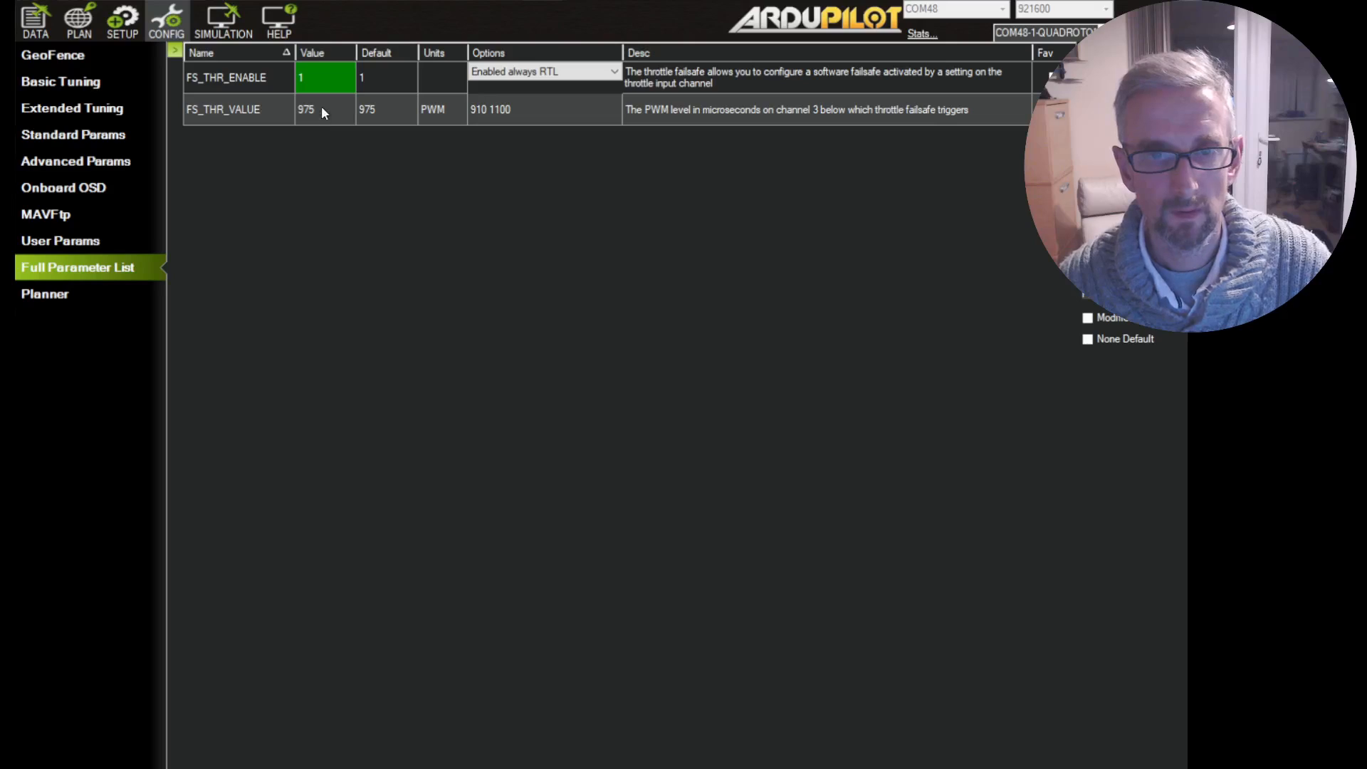
{"action": "left_click", "coordinate": [310, 109]}
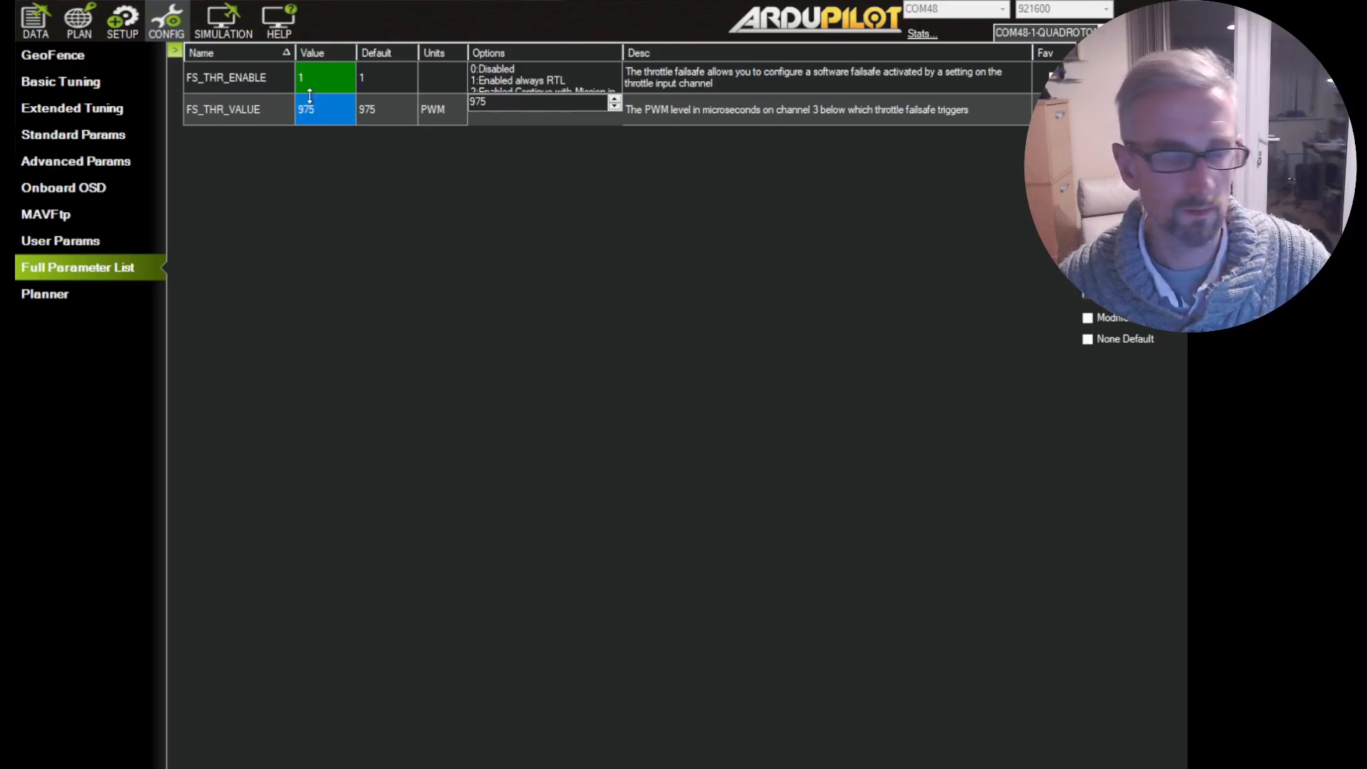
{"action": "mouse_move", "coordinate": [294, 141]}
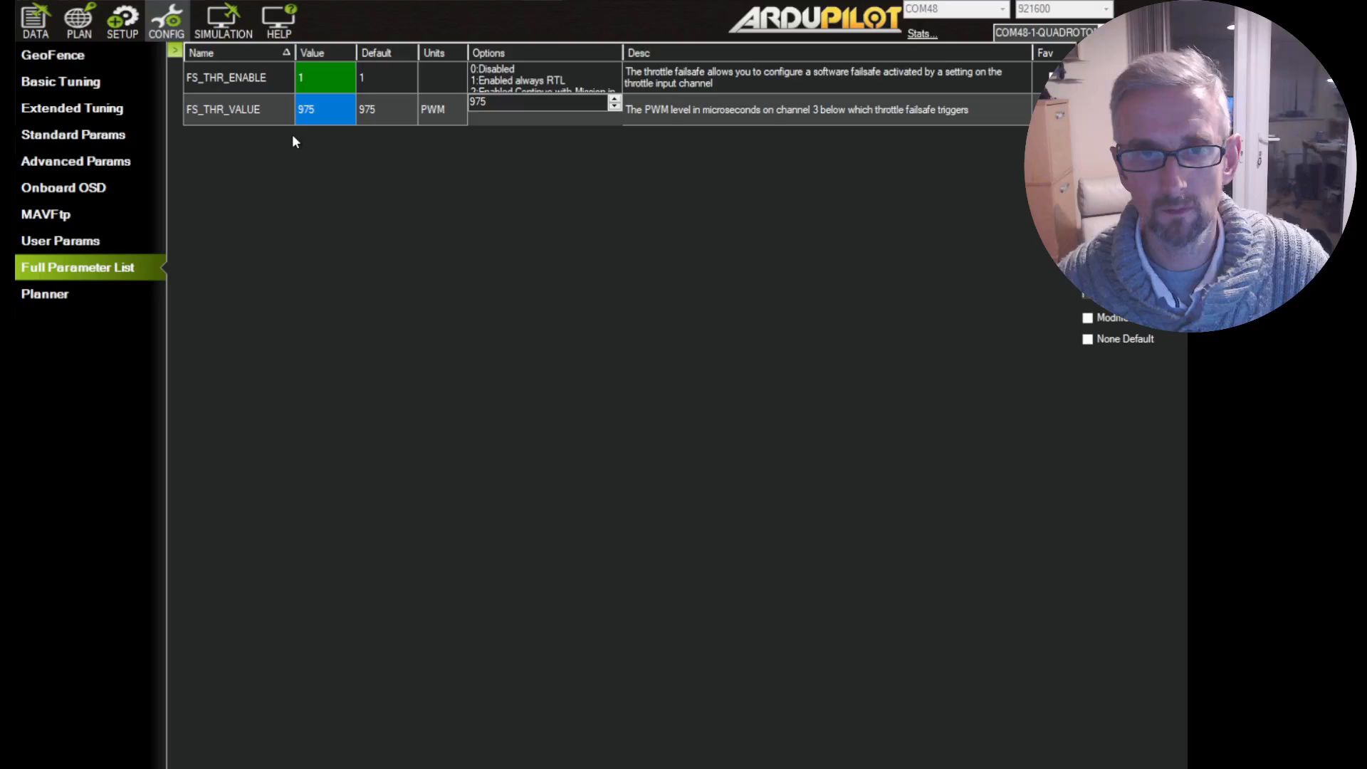
{"action": "mouse_move", "coordinate": [732, 525]}
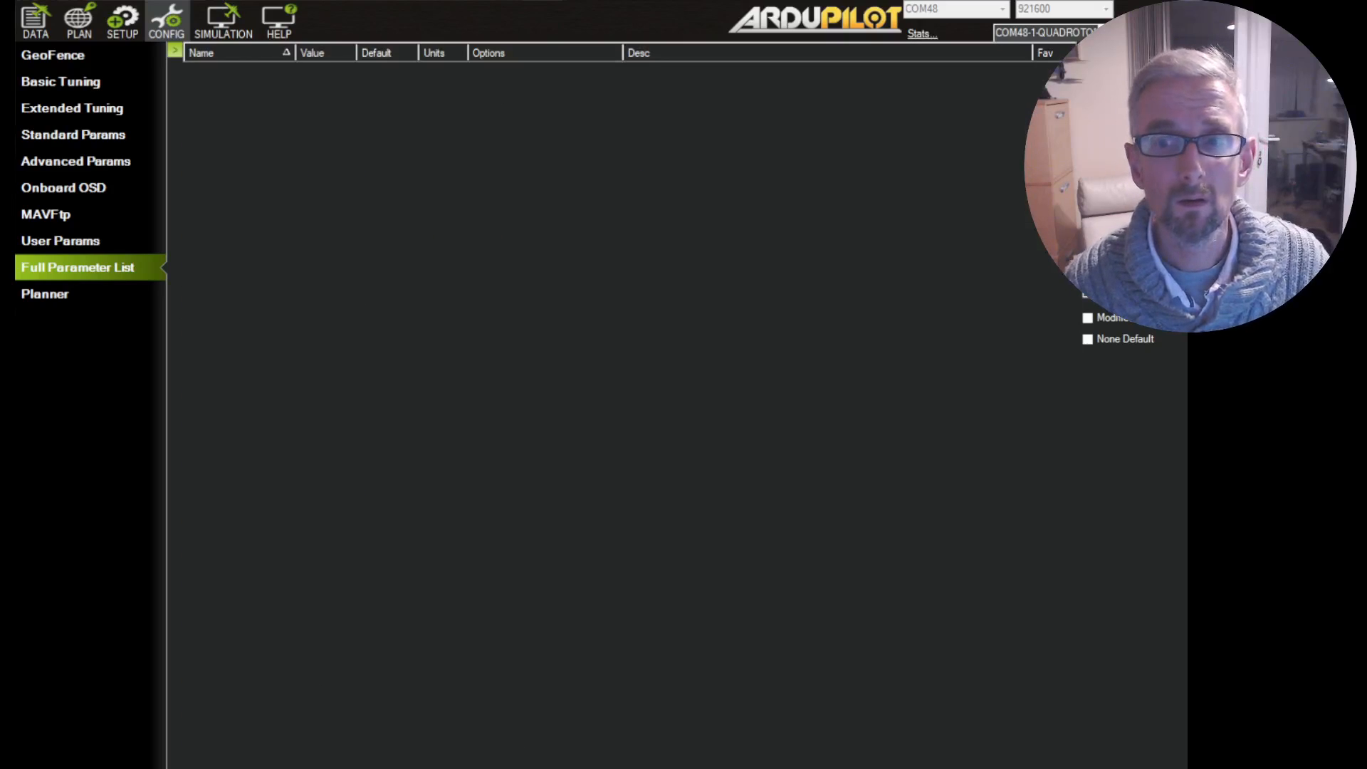
Filter the parameter list for EKF and change FS_EKF_ACTION from 1 to 2 (AltHold)
{"action": "left_click", "coordinate": [78, 267]}
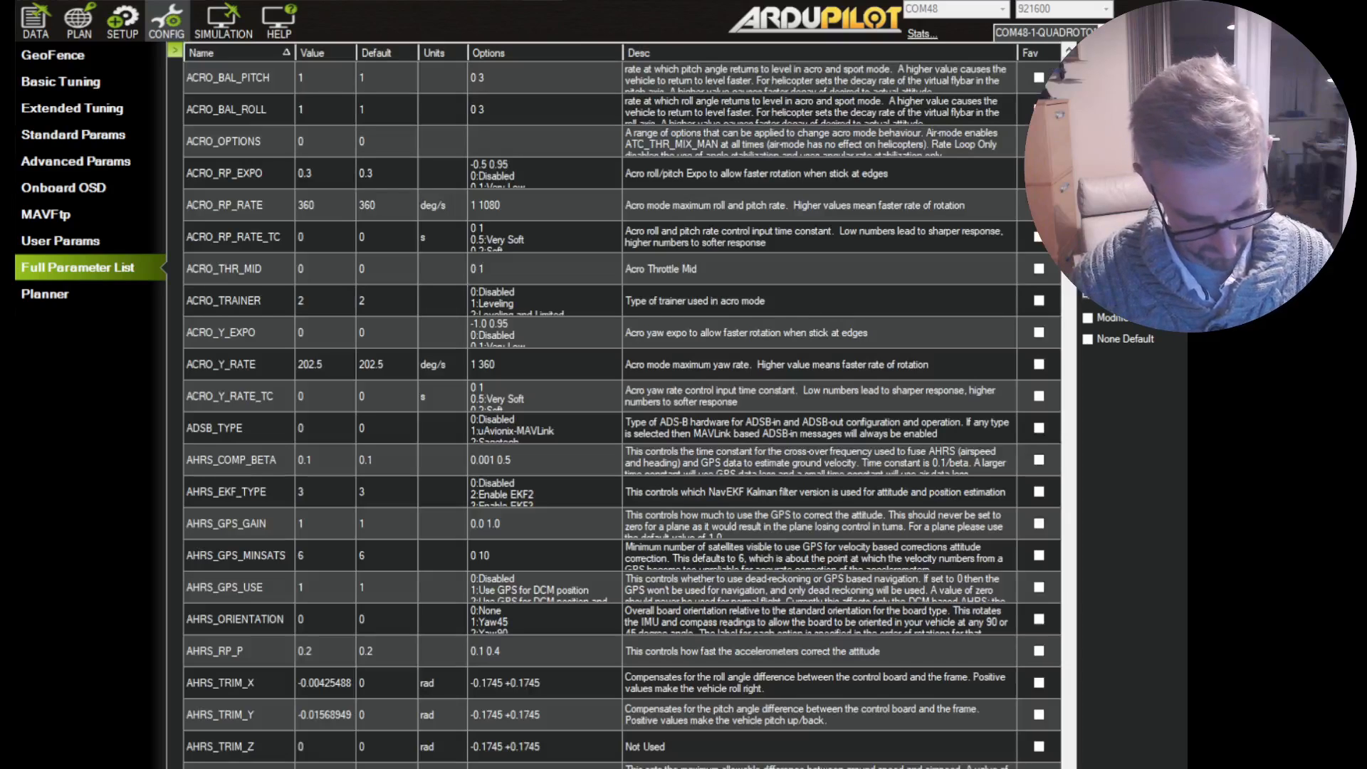
{"action": "scroll", "scroll_direction": "down", "scroll_amount": 3}
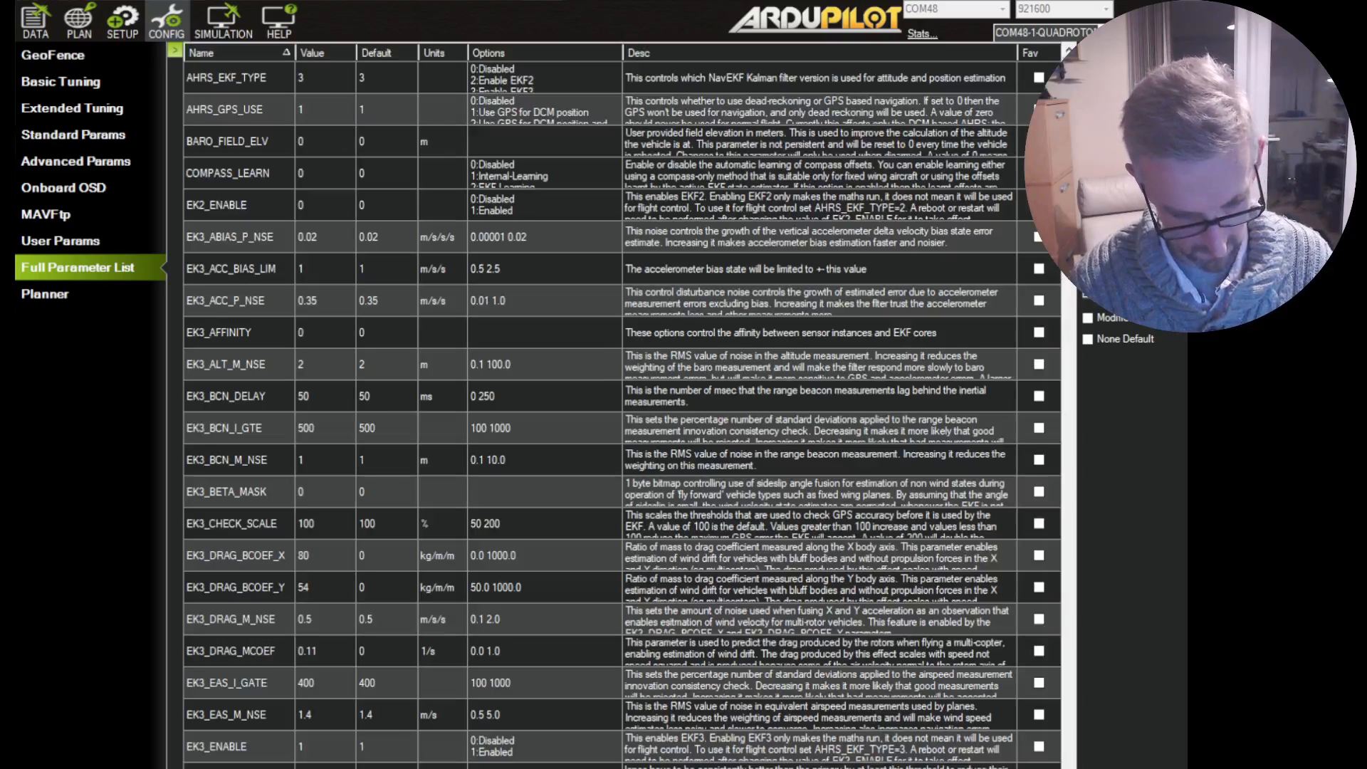
{"action": "scroll", "scroll_direction": "down", "scroll_amount": 3}
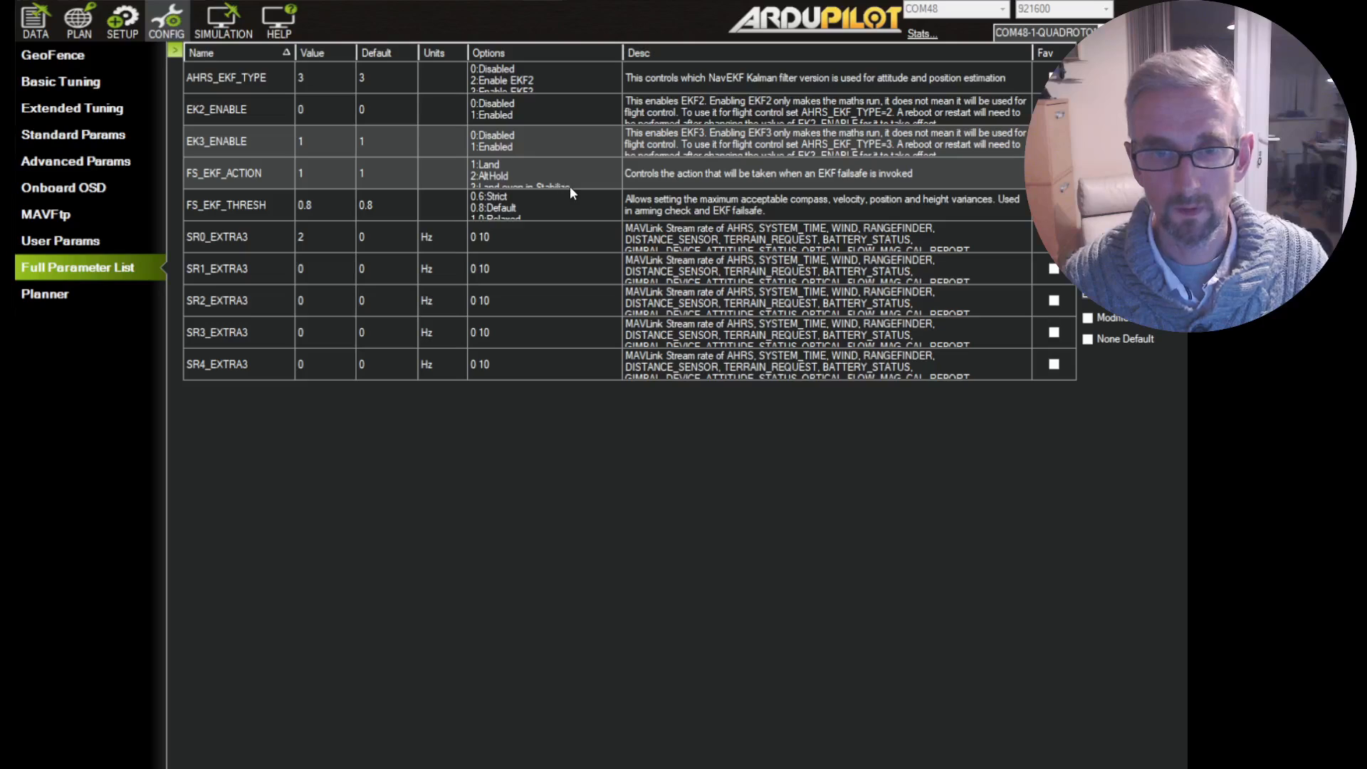
{"action": "left_click", "coordinate": [225, 77]}
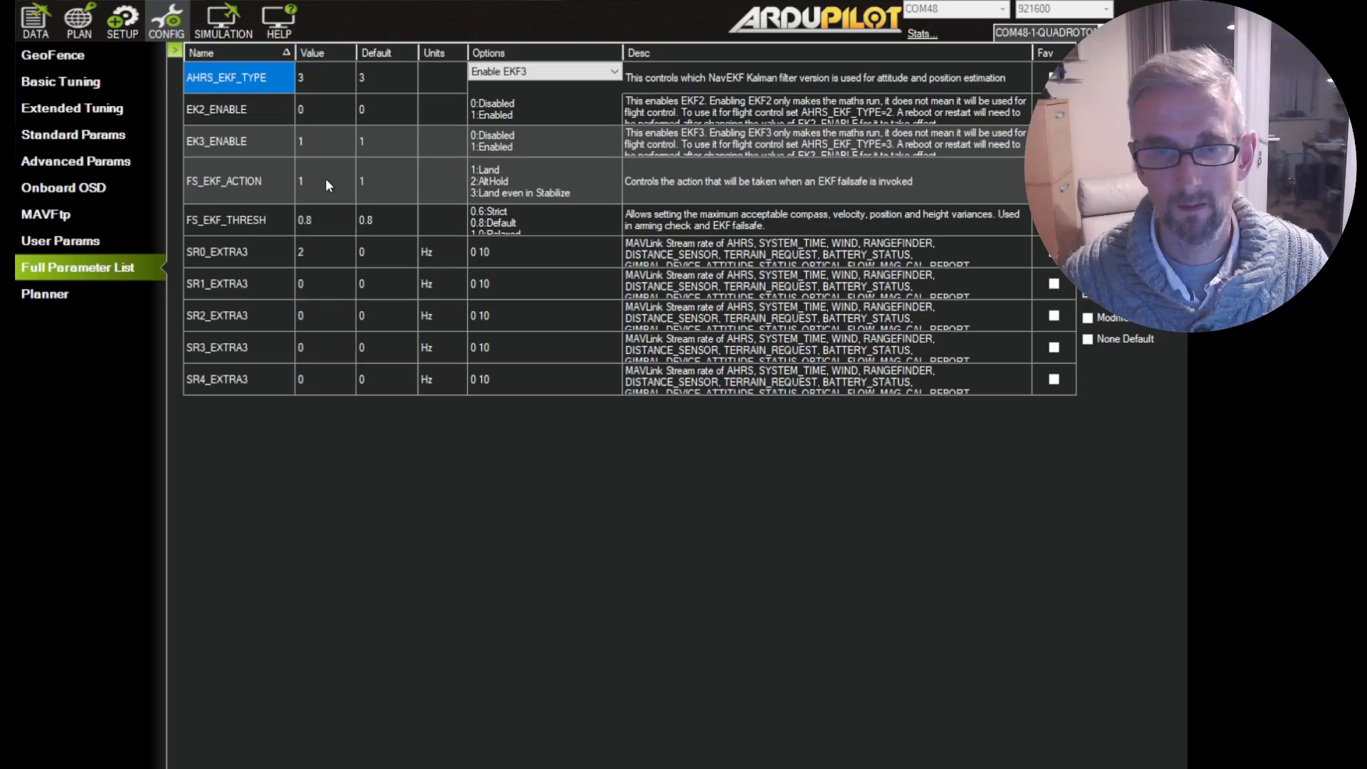
{"action": "left_click", "coordinate": [325, 180]}
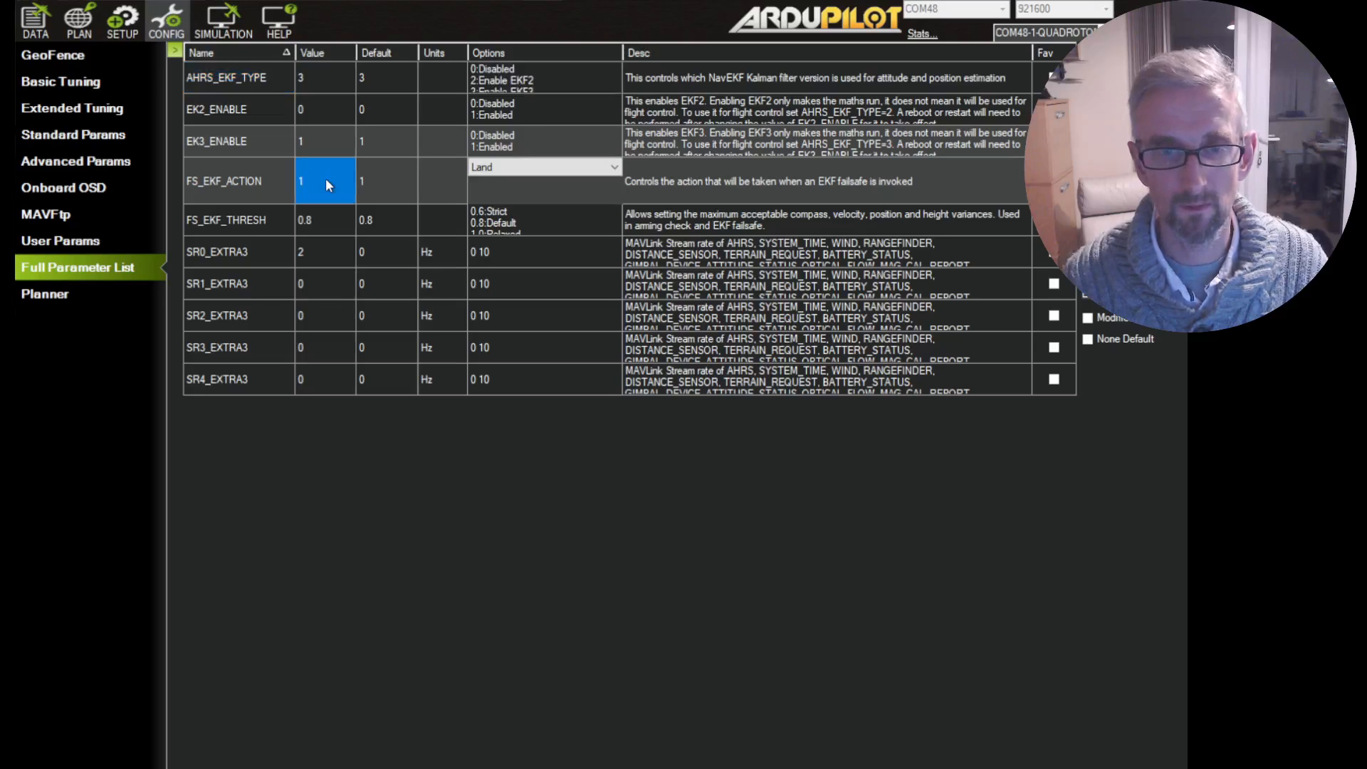
{"action": "left_click", "coordinate": [325, 180]}
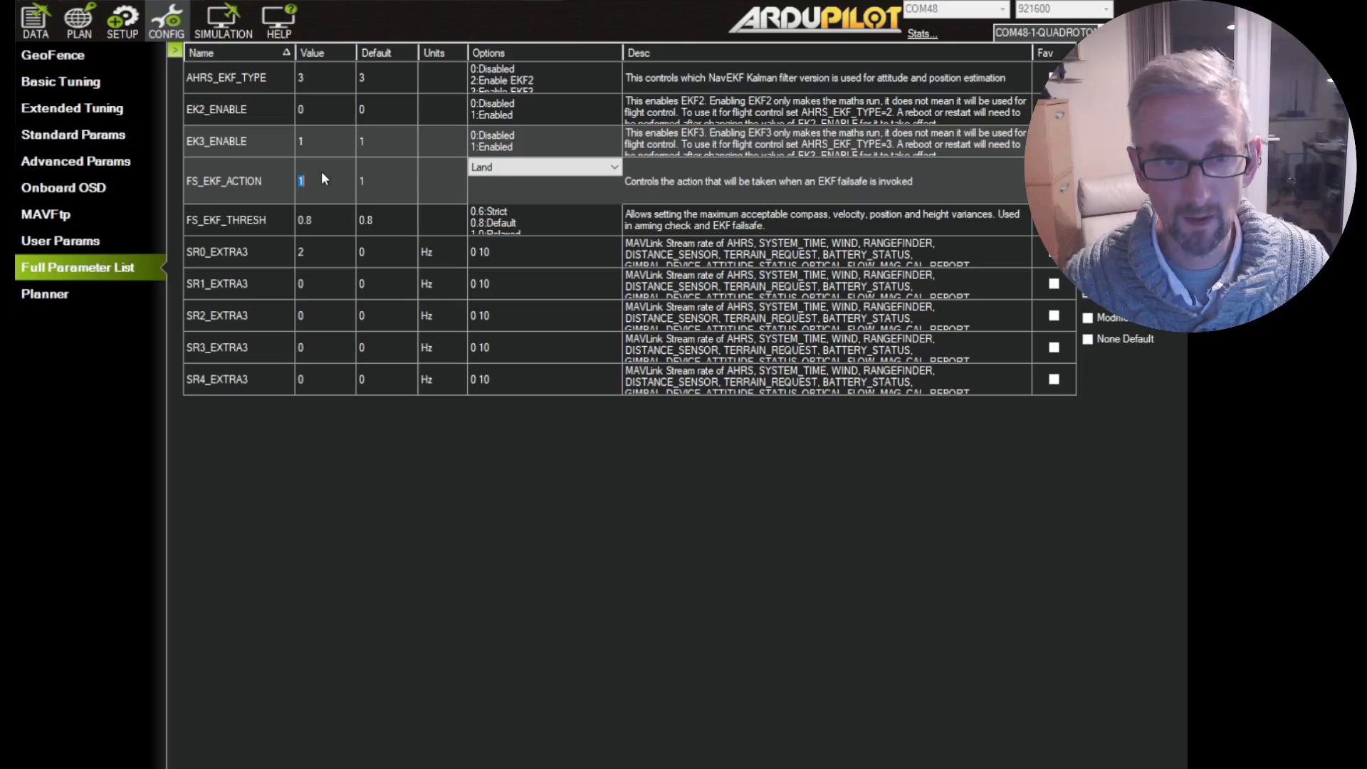
{"action": "type", "text": "2"}
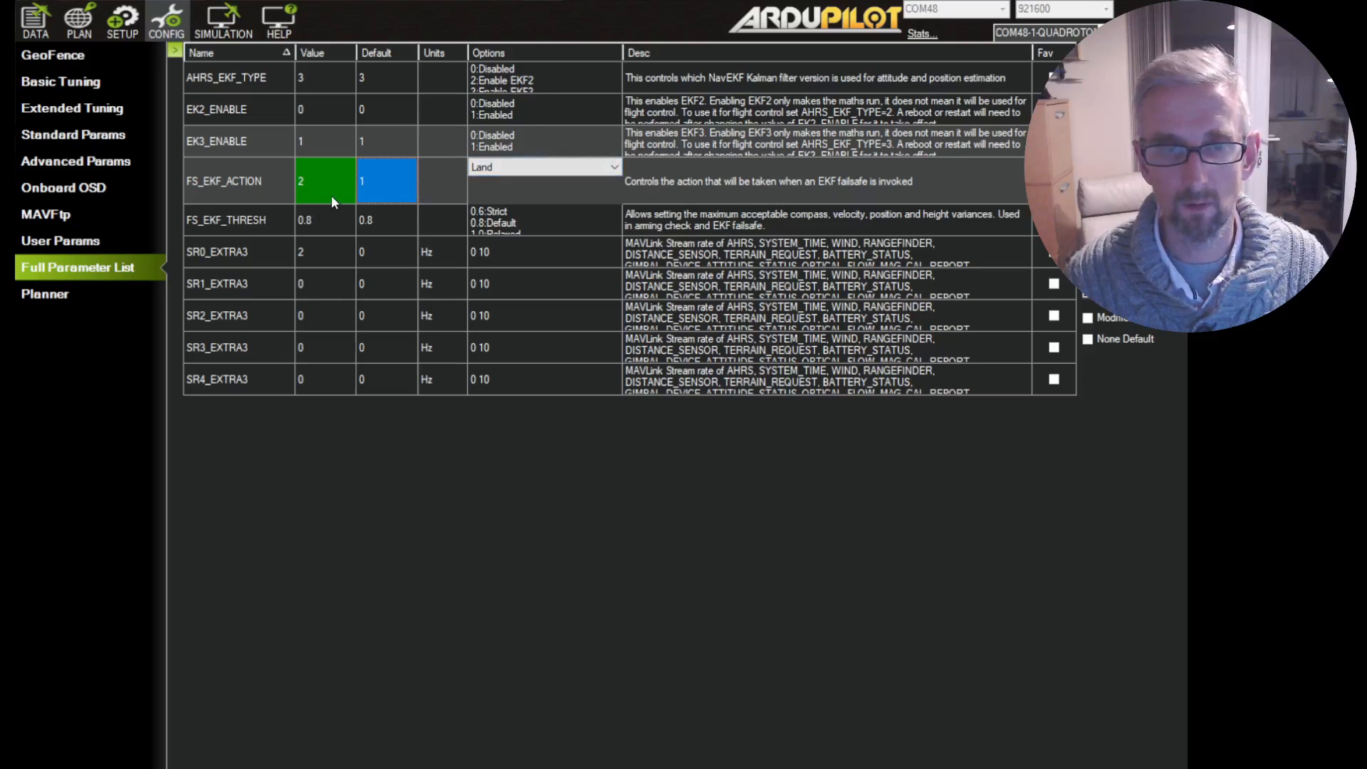
{"action": "mouse_move", "coordinate": [451, 183]}
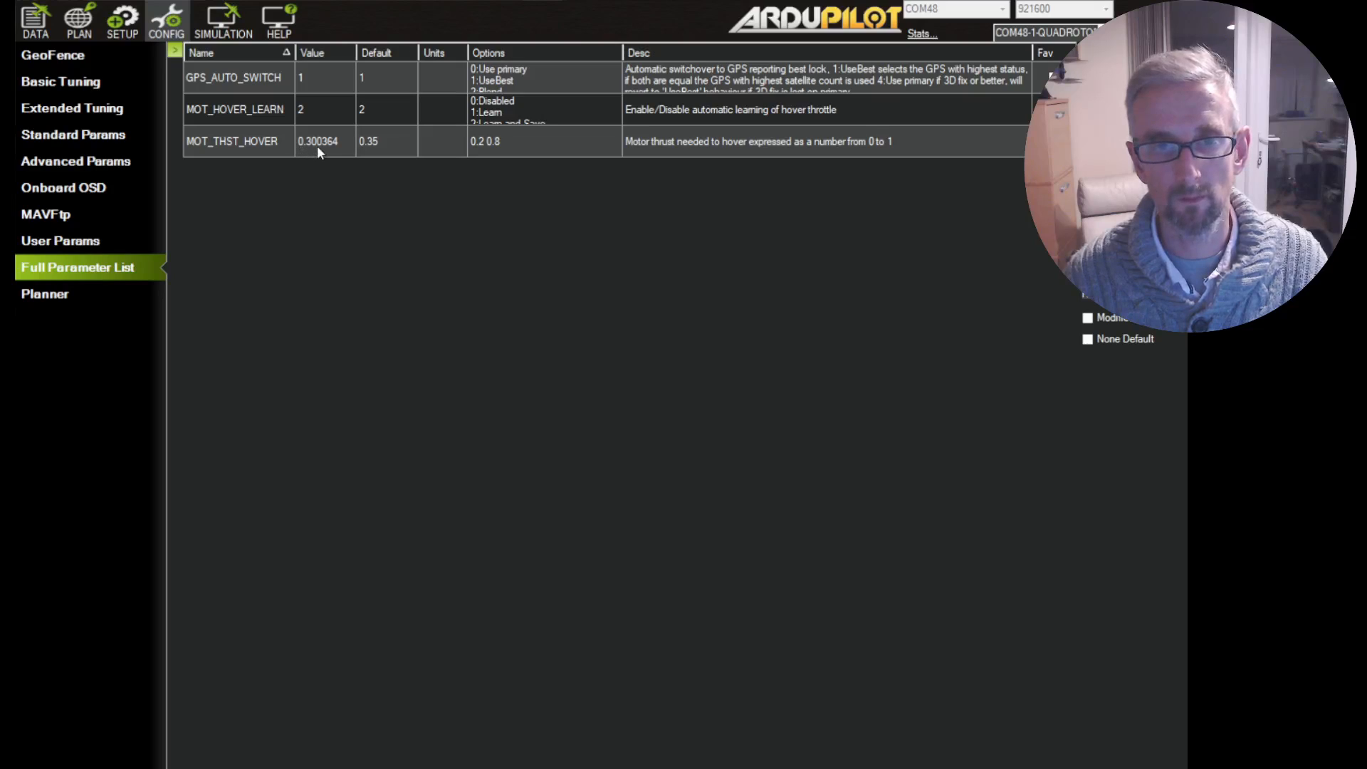
{"action": "mouse_move", "coordinate": [479, 222]}
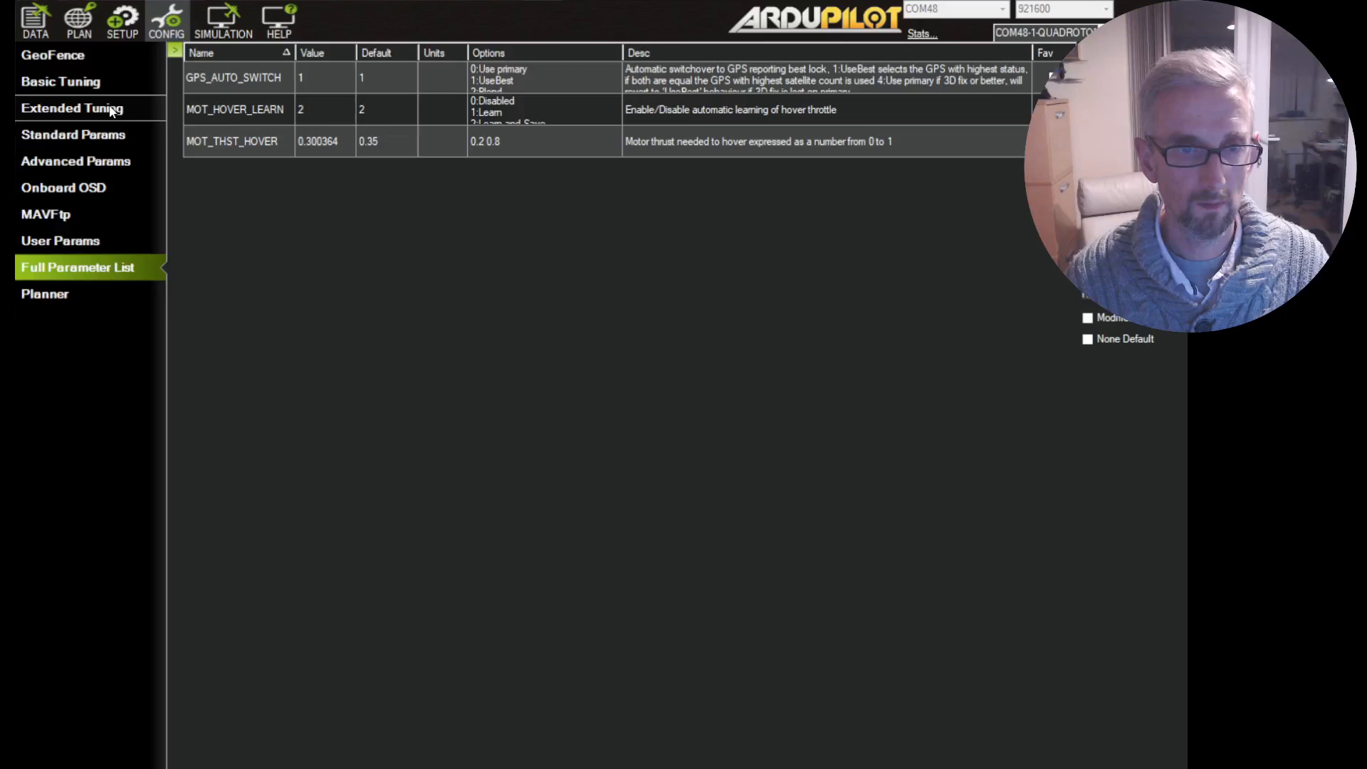
In Extended Tuning, set Throttle Accel P to 0.300 and I to 0.600
{"action": "left_click", "coordinate": [72, 107]}
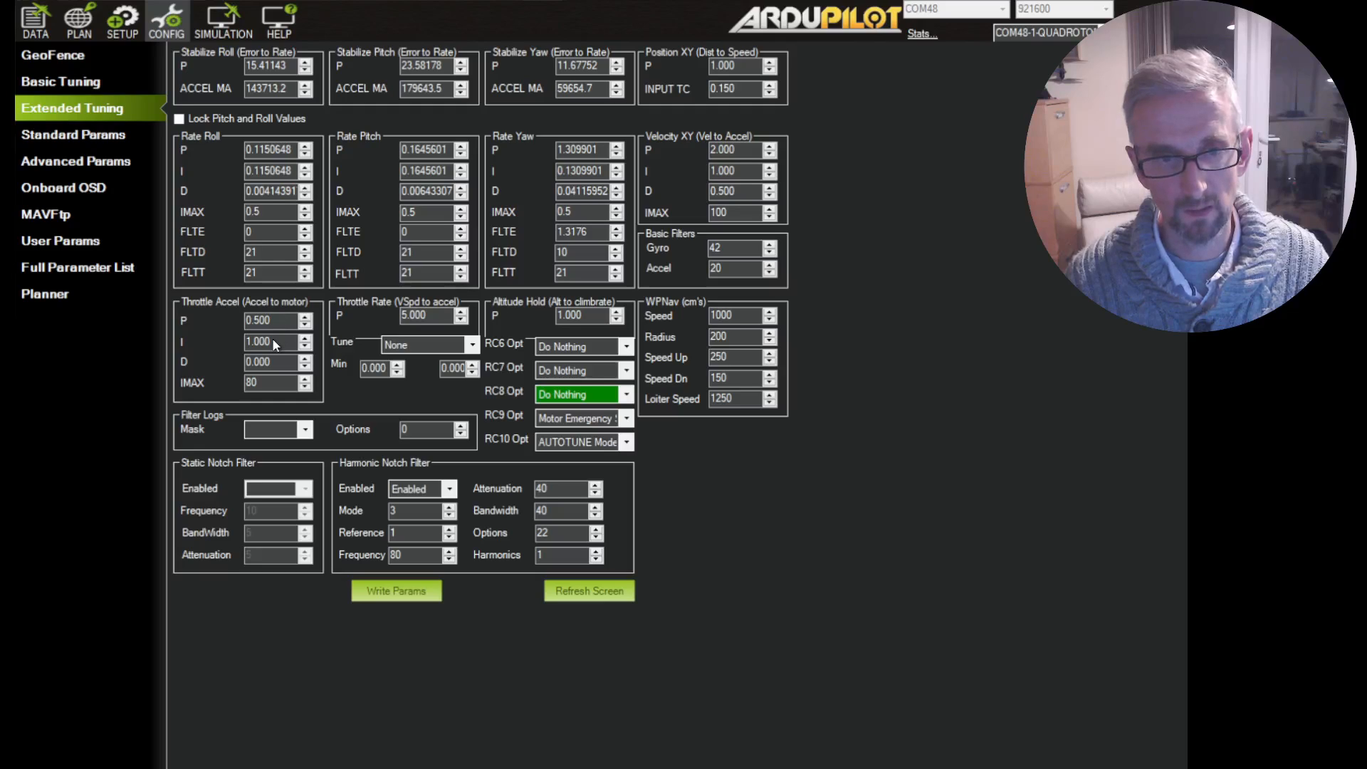
{"action": "mouse_move", "coordinate": [277, 327]}
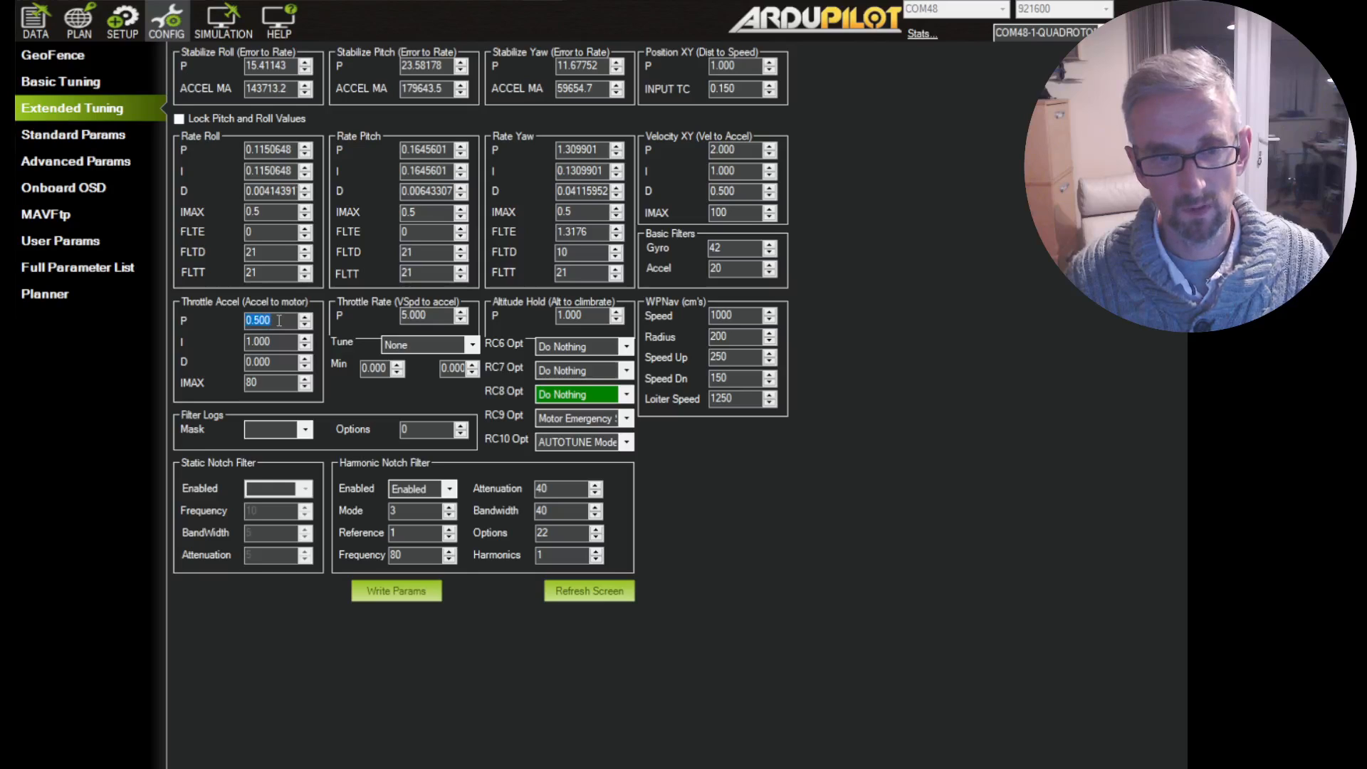
{"action": "type", "text": "0"}
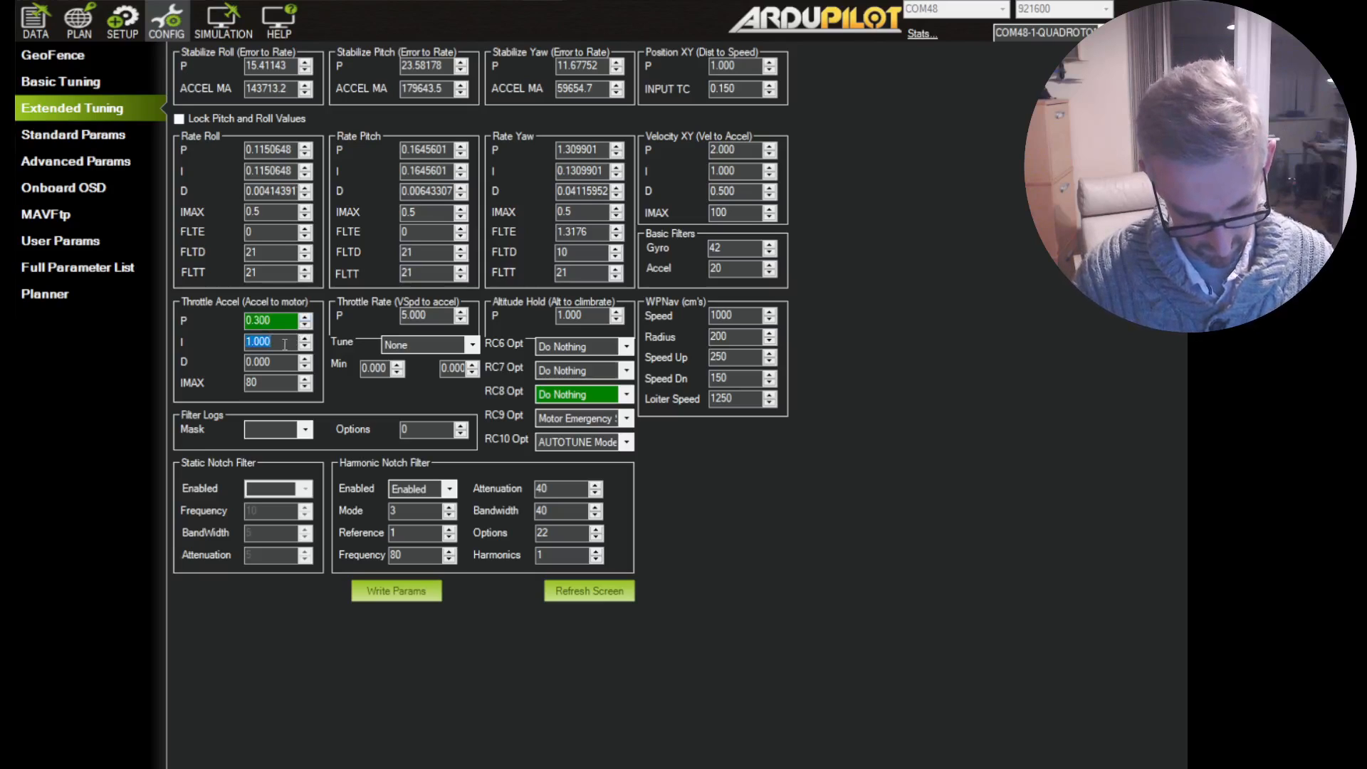
{"action": "type", "text": "0.600"}
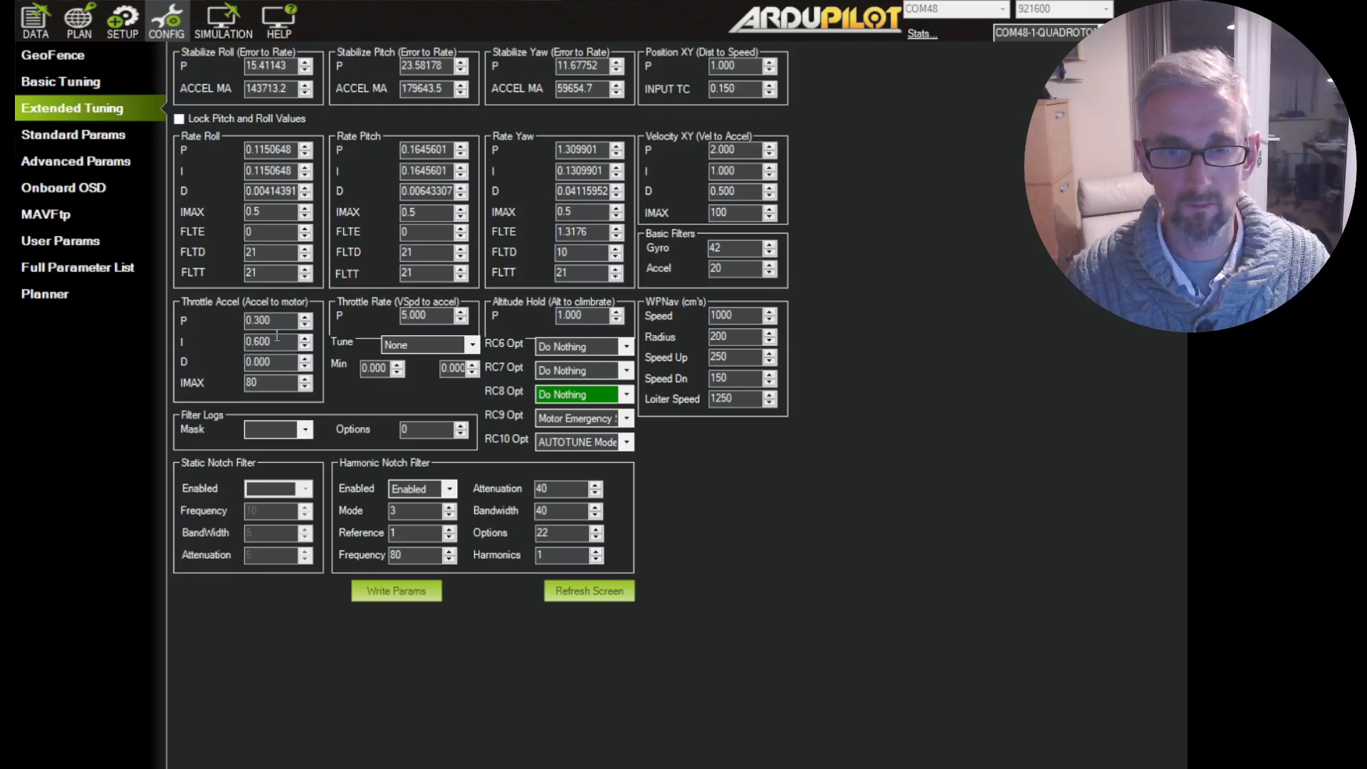
Set RC8 Opt to RTL and write the tuning parameters to the vehicle
{"action": "left_click", "coordinate": [575, 393]}
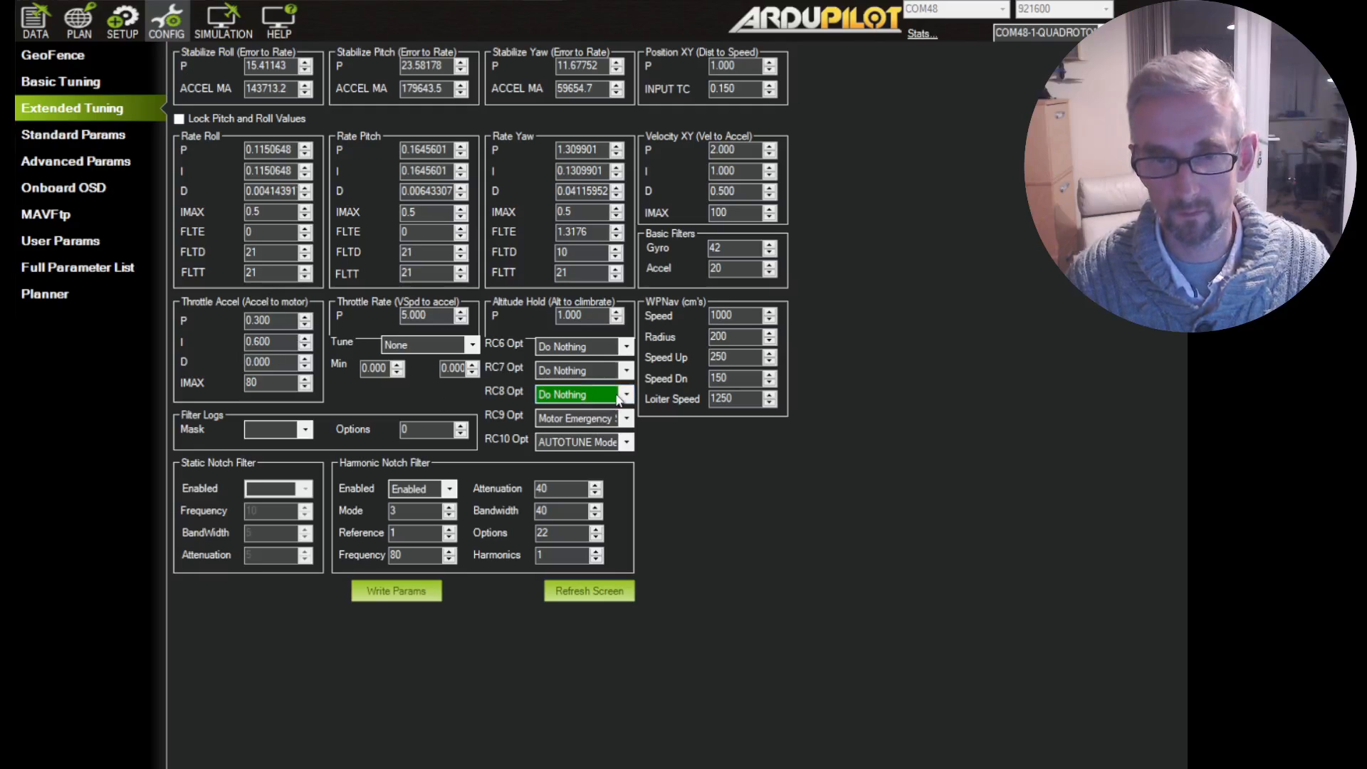
{"action": "left_click", "coordinate": [576, 393]}
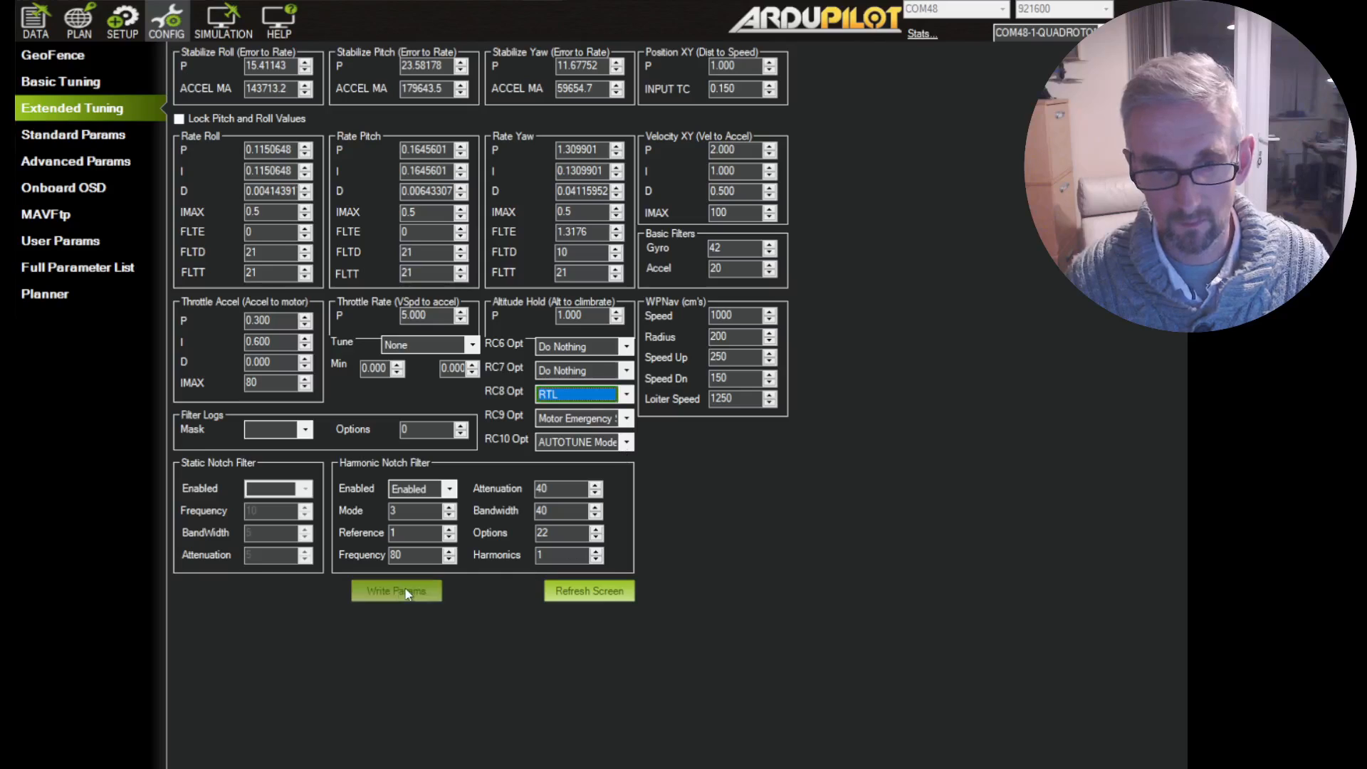
{"action": "left_click", "coordinate": [395, 590]}
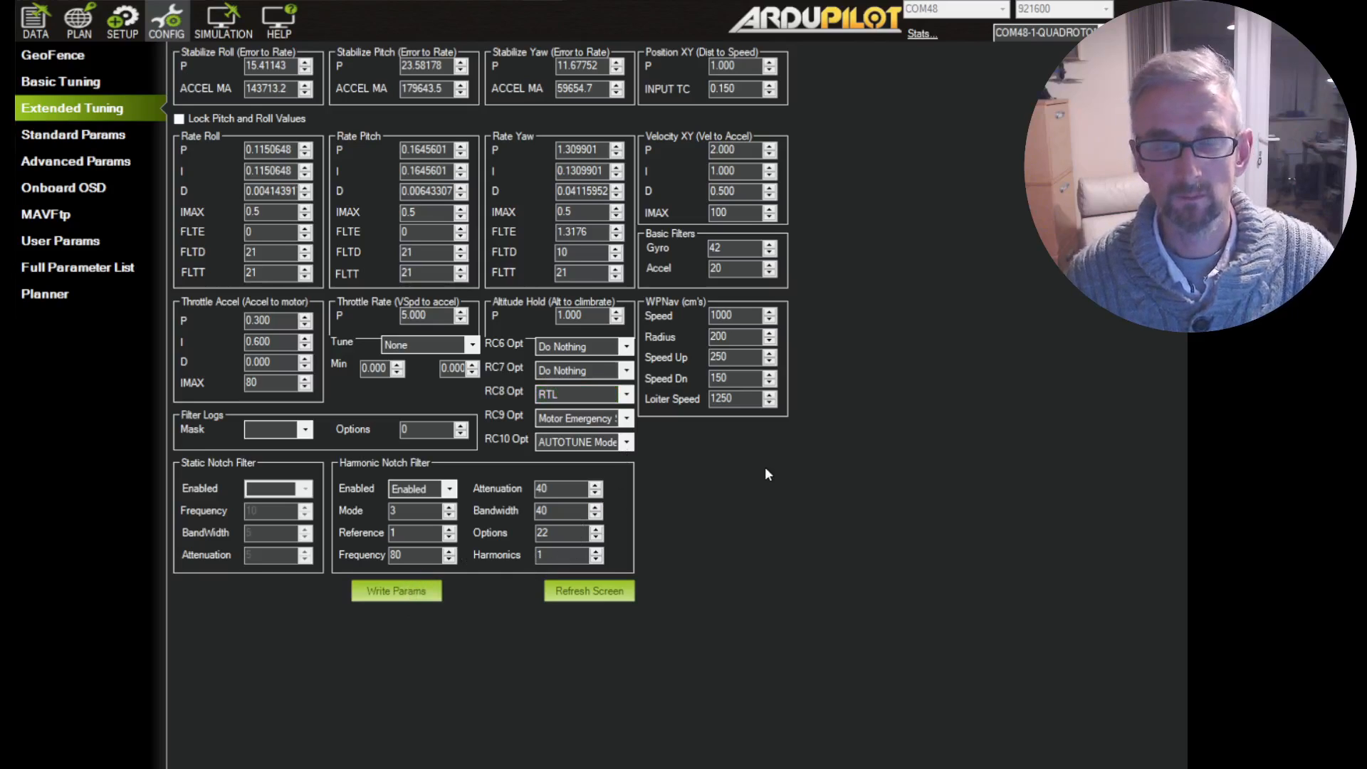
{"action": "mouse_move", "coordinate": [854, 438]}
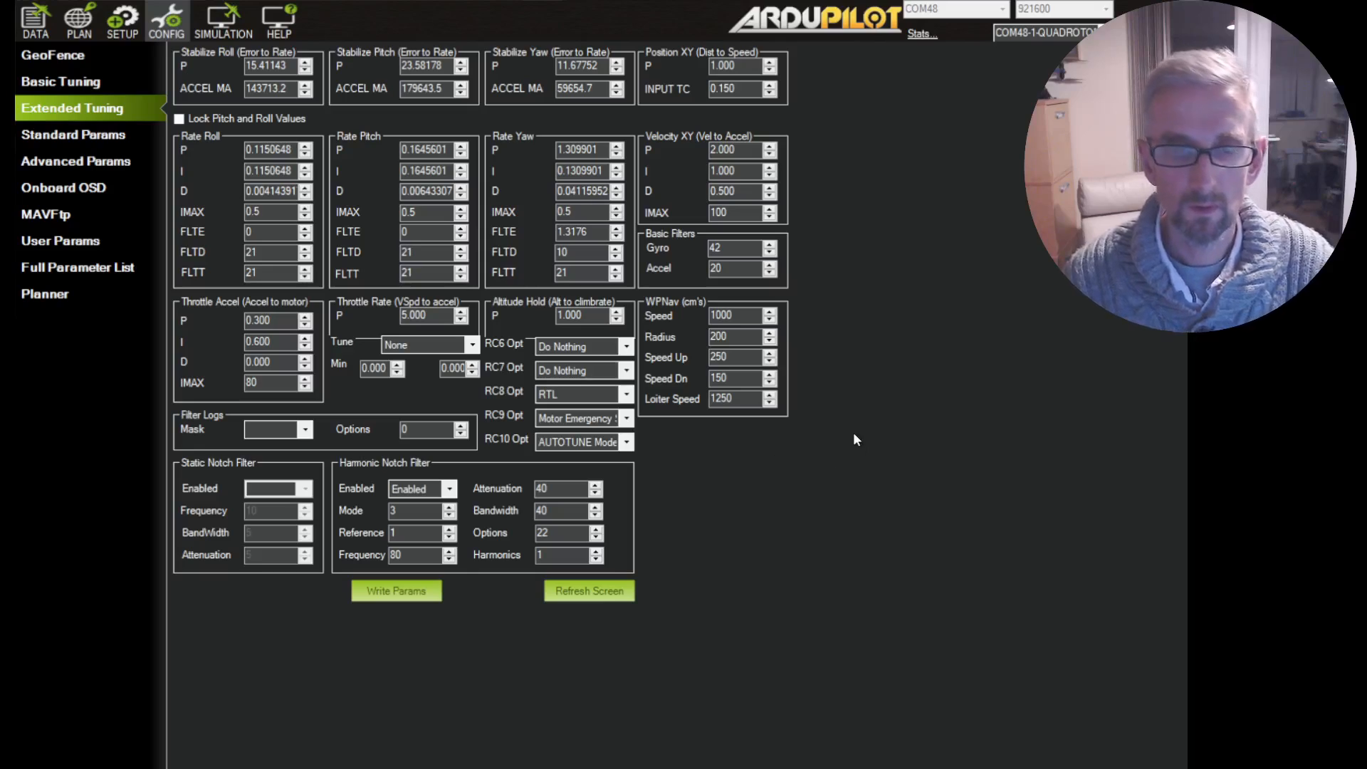
{"action": "mouse_move", "coordinate": [493, 467]}
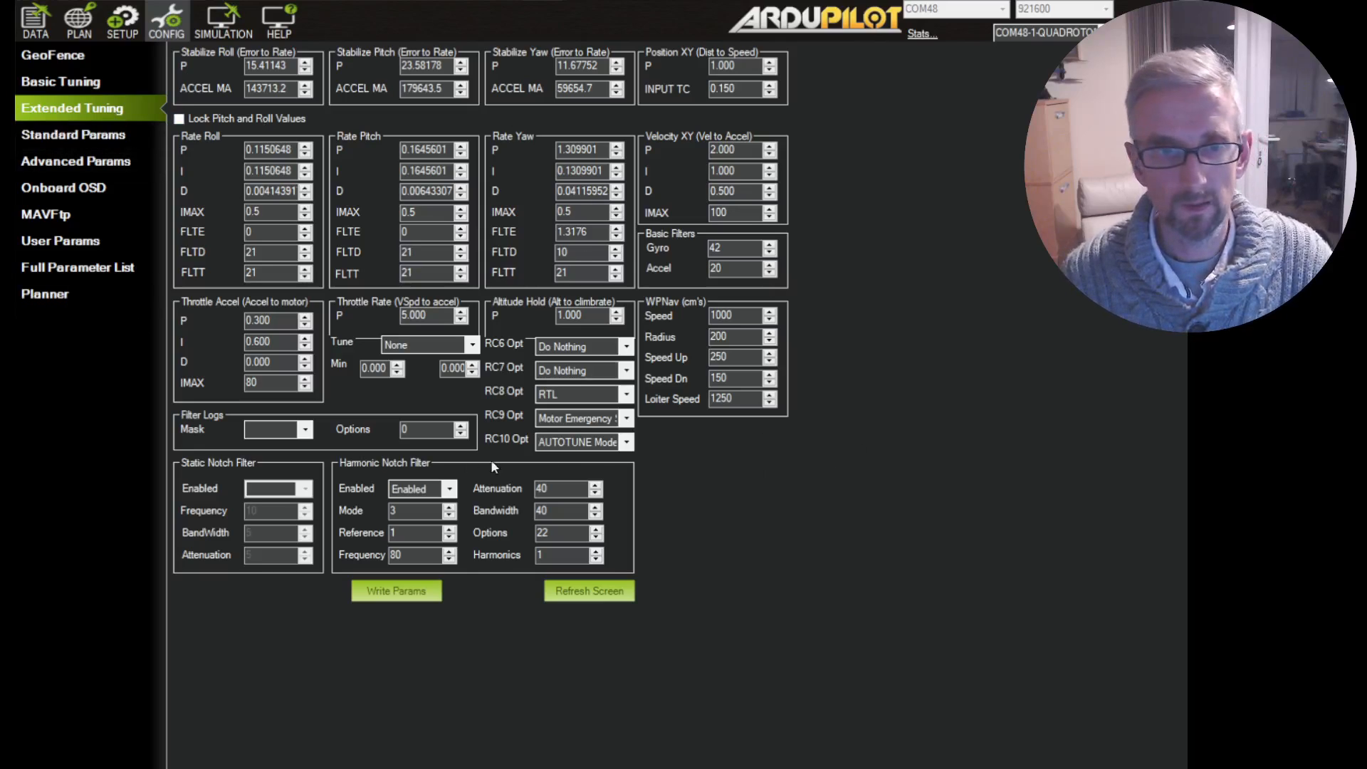
{"action": "left_click", "coordinate": [77, 267]}
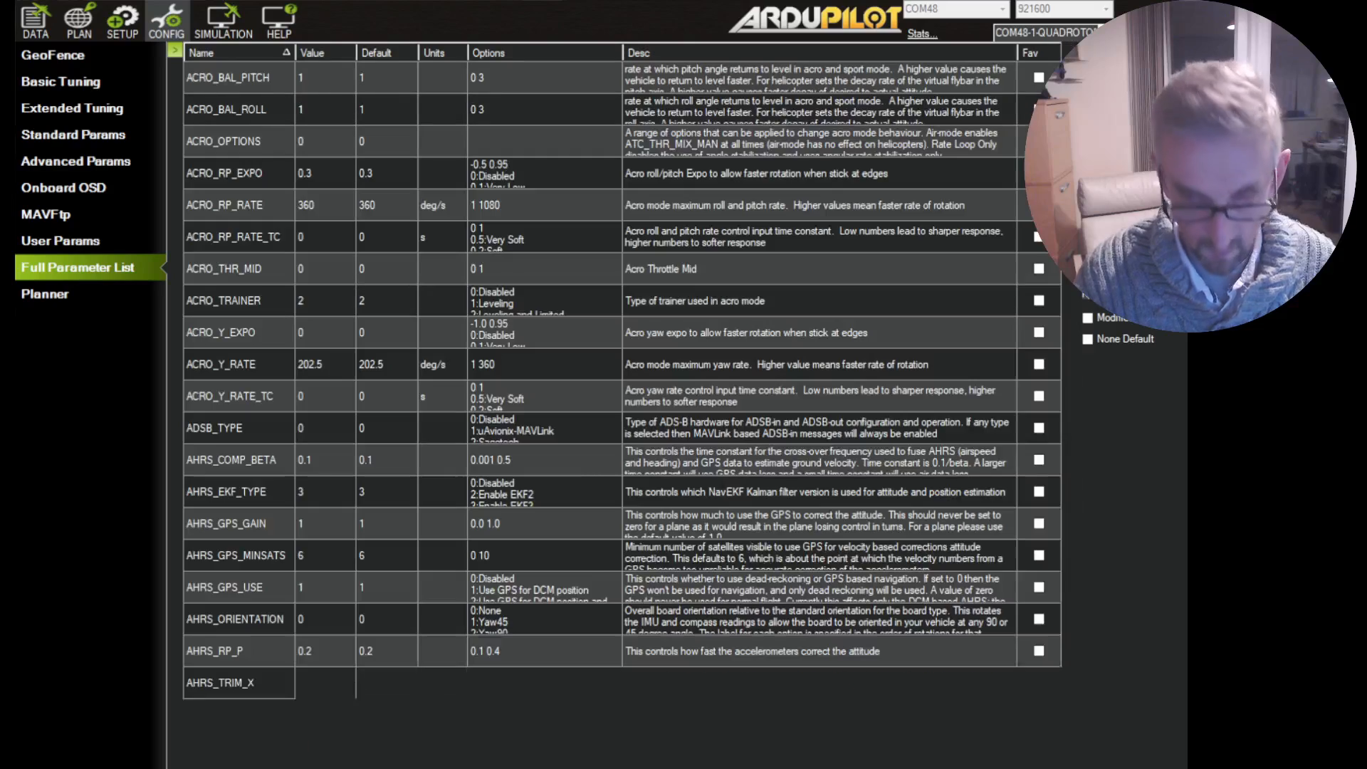
{"action": "scroll", "scroll_direction": "down", "scroll_amount": 3}
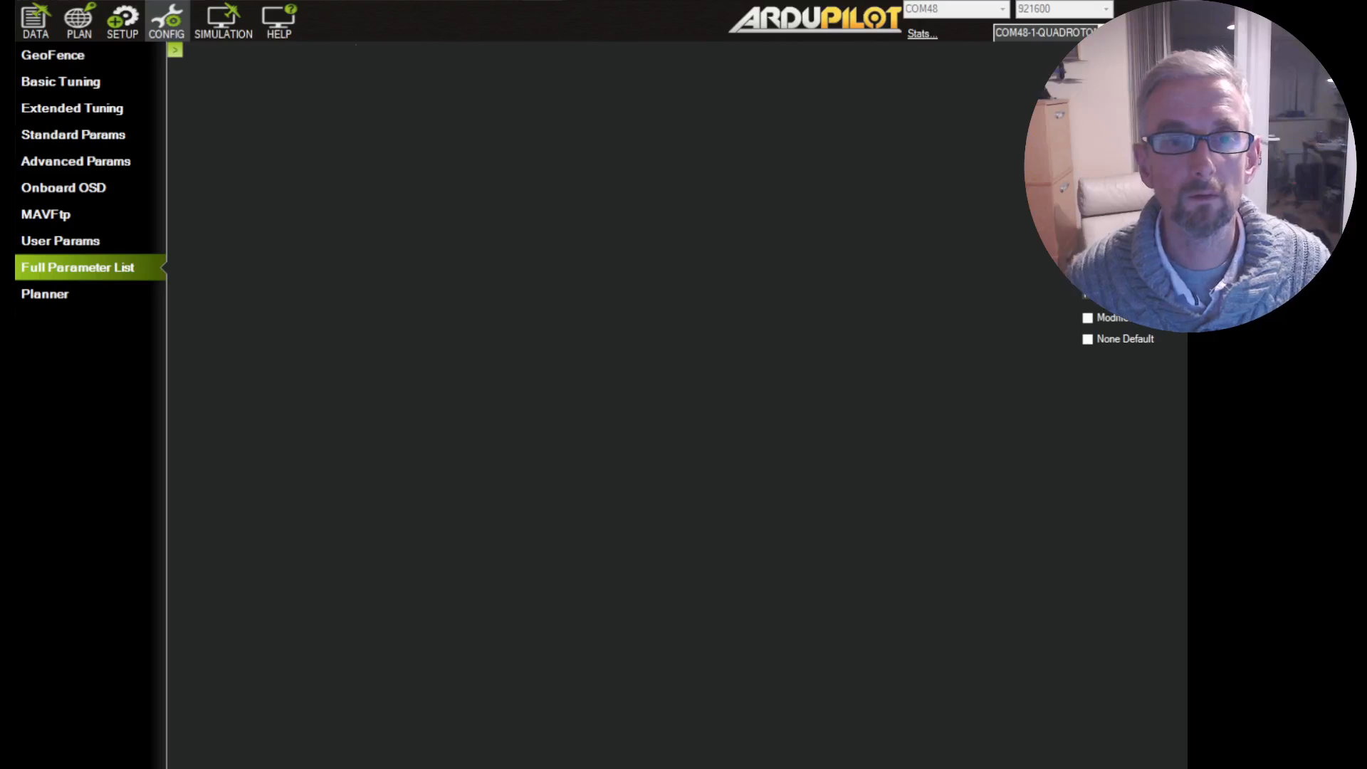
Set TKOFF_RPM_MIN to 1000, then return to the flight data view
{"action": "left_click", "coordinate": [77, 267]}
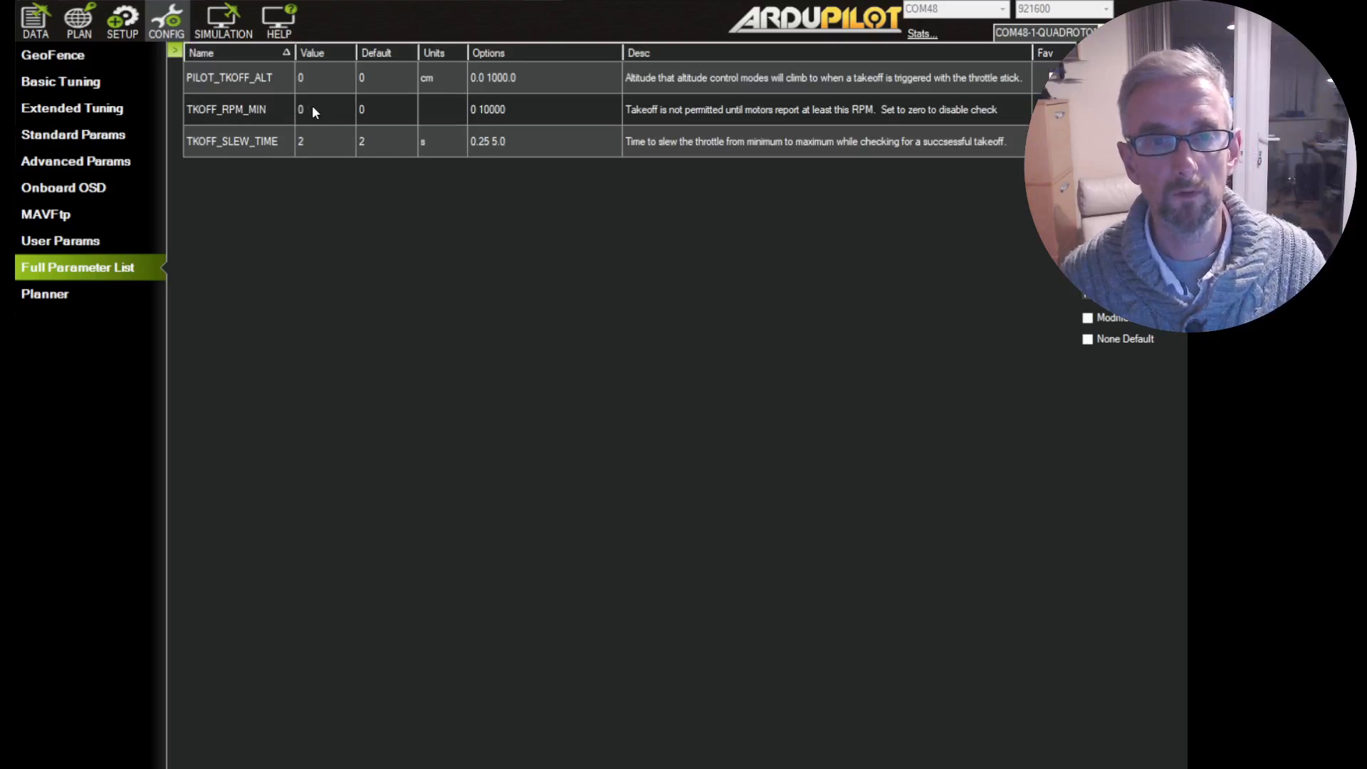
{"action": "left_click", "coordinate": [323, 108]}
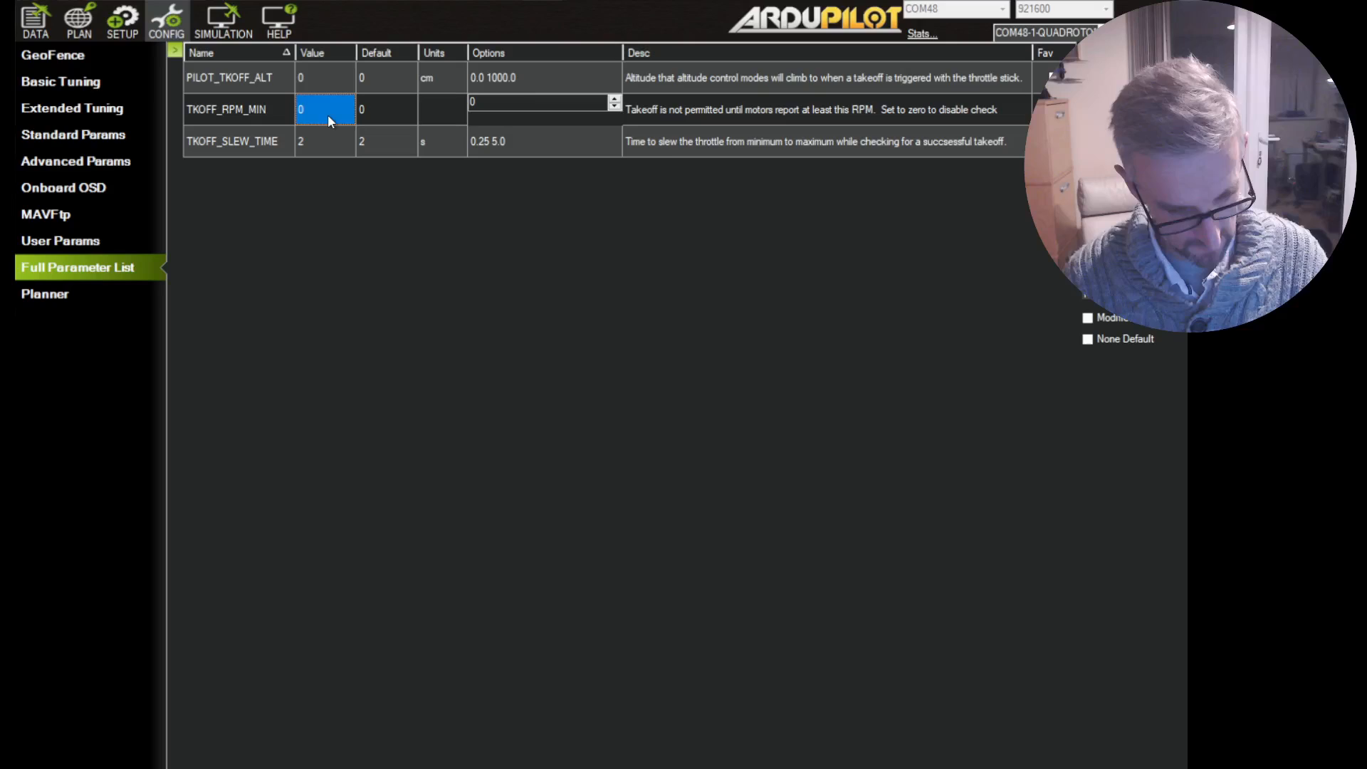
{"action": "type", "text": "1000"}
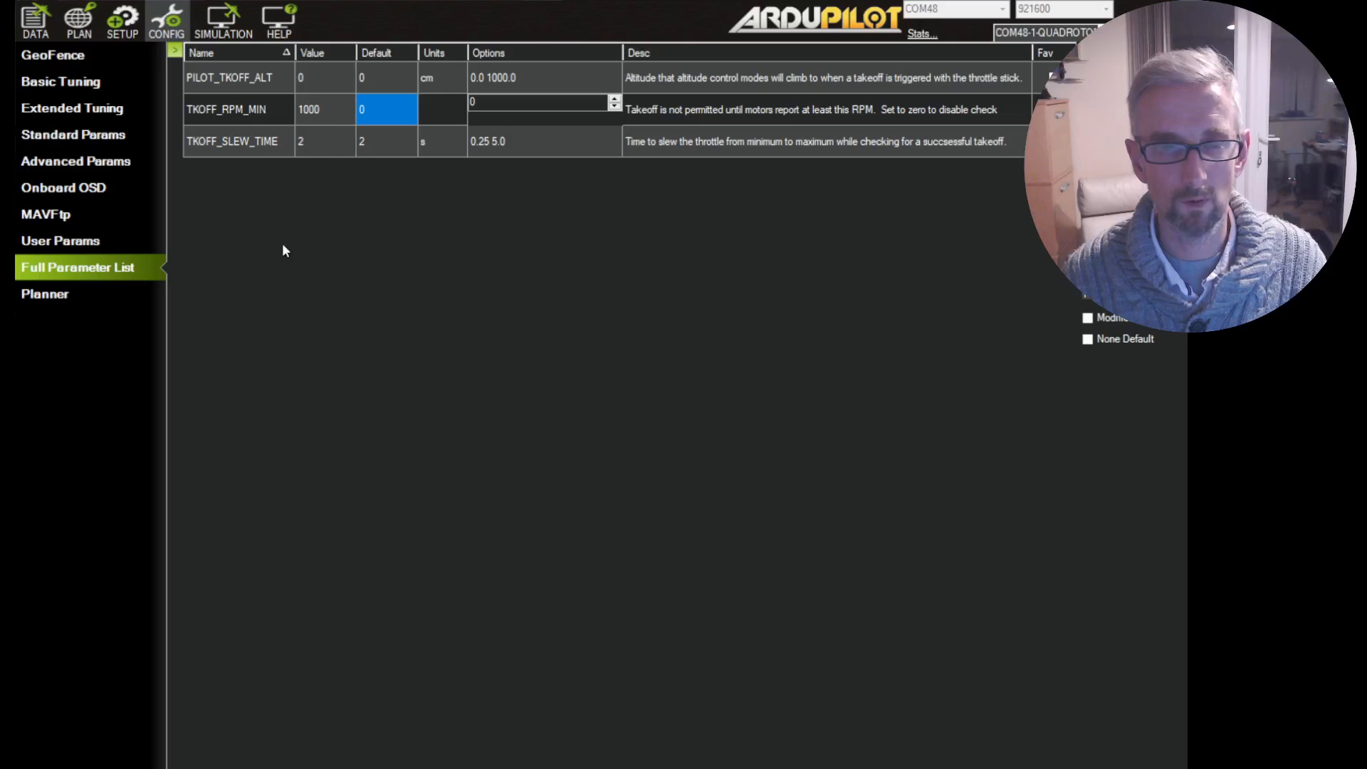
{"action": "left_click", "coordinate": [35, 21]}
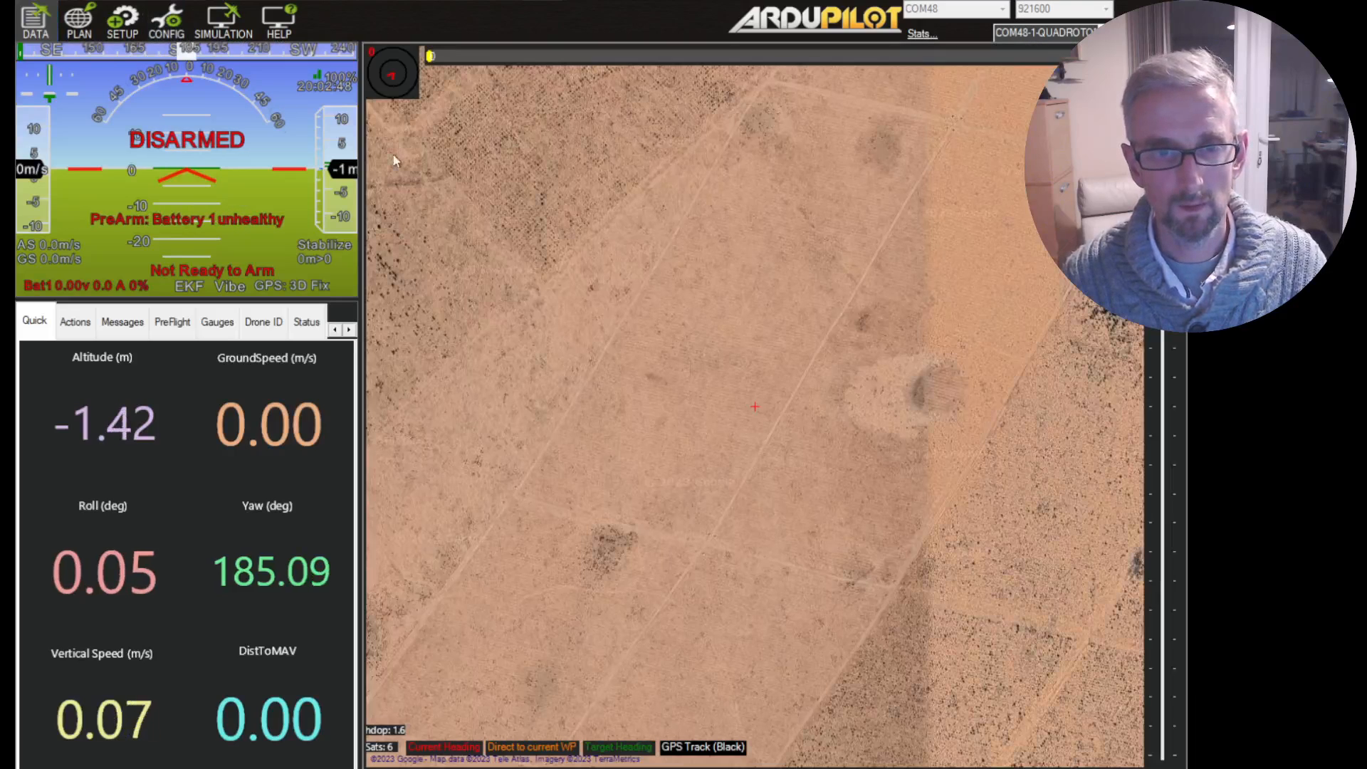